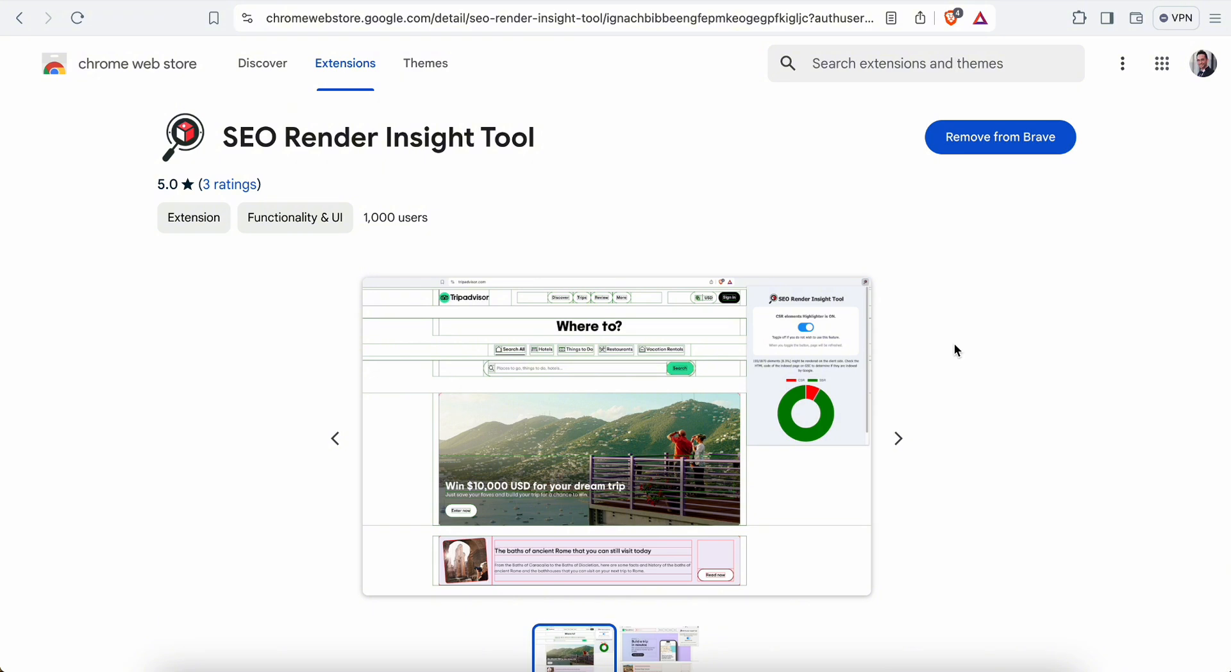
mouse_move(969, 306)
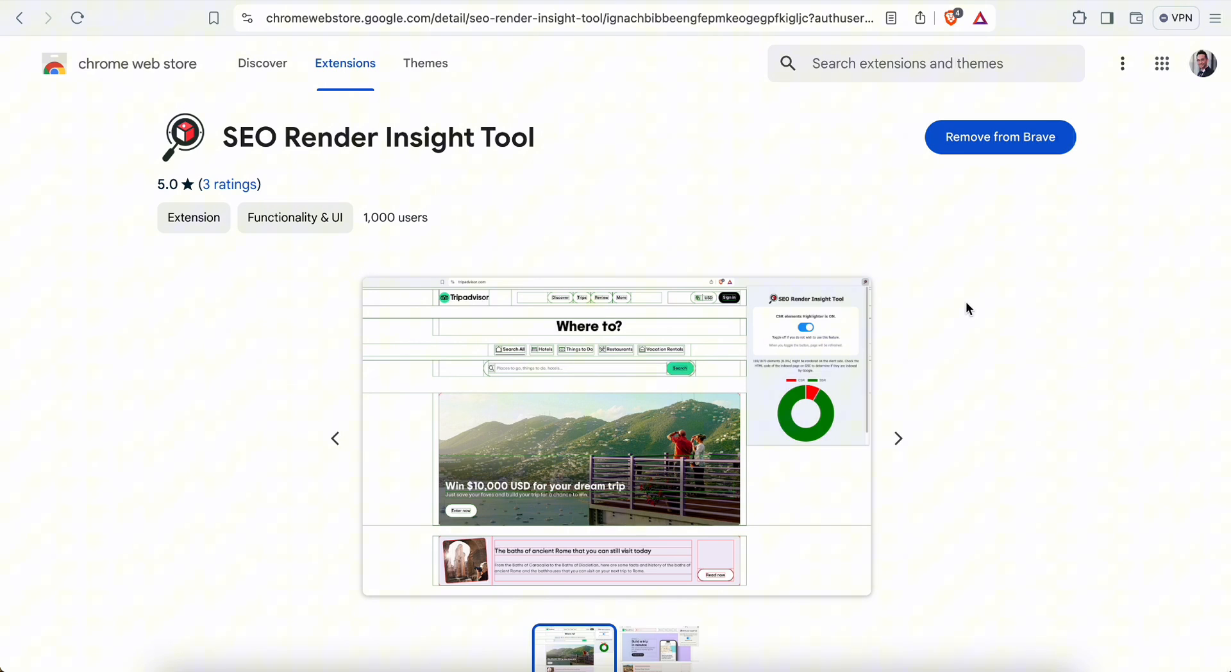
mouse_move(902, 241)
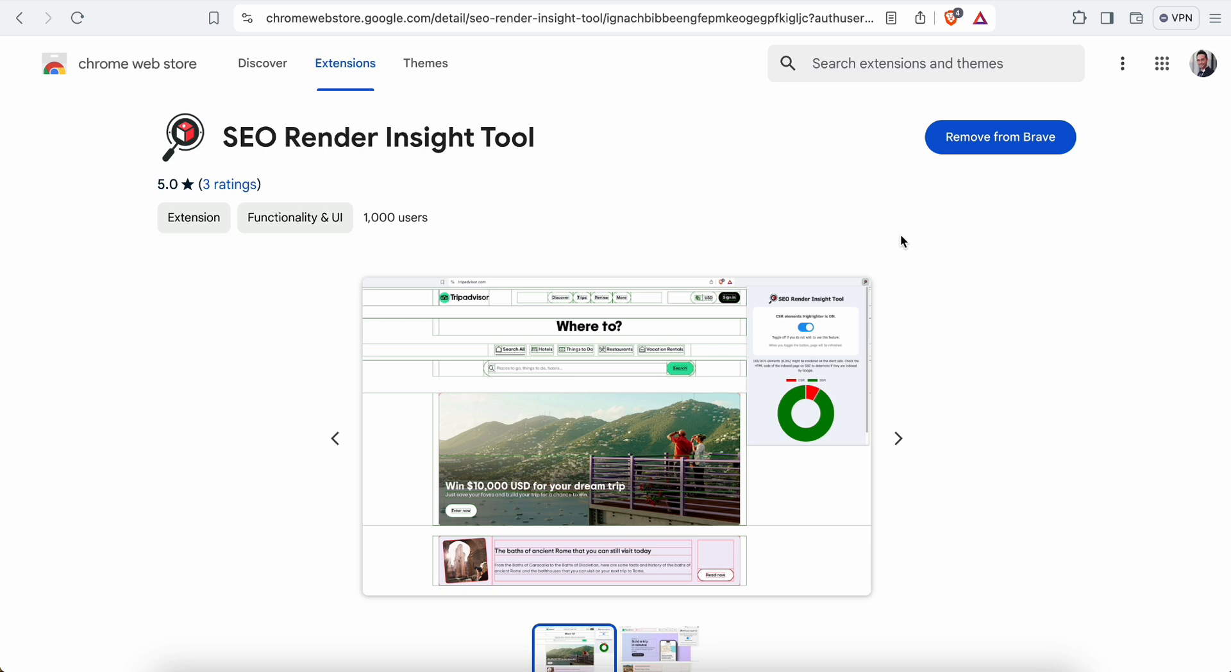
mouse_move(246, 25)
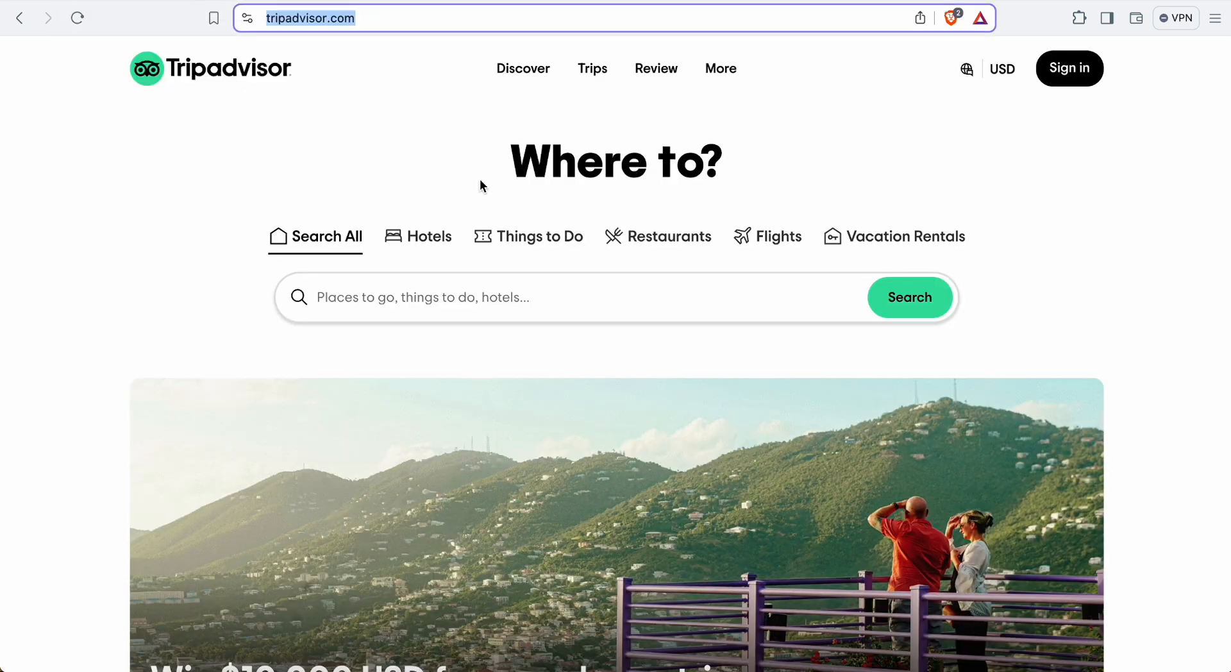
mouse_move(1081, 166)
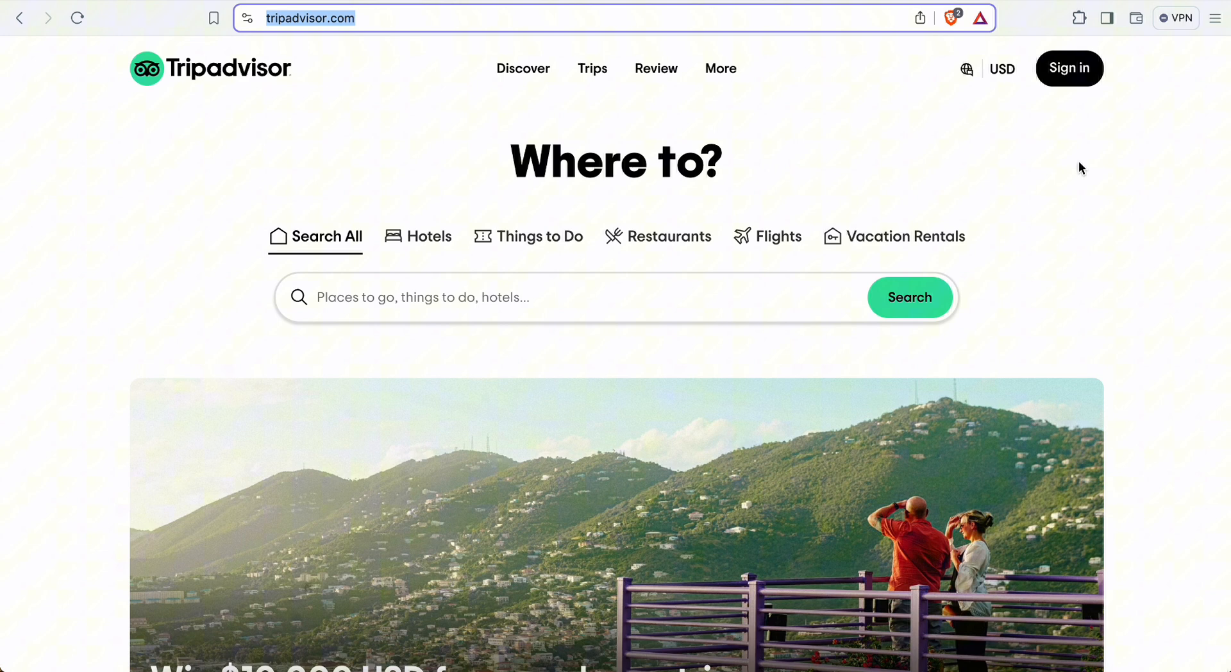
mouse_move(1099, 40)
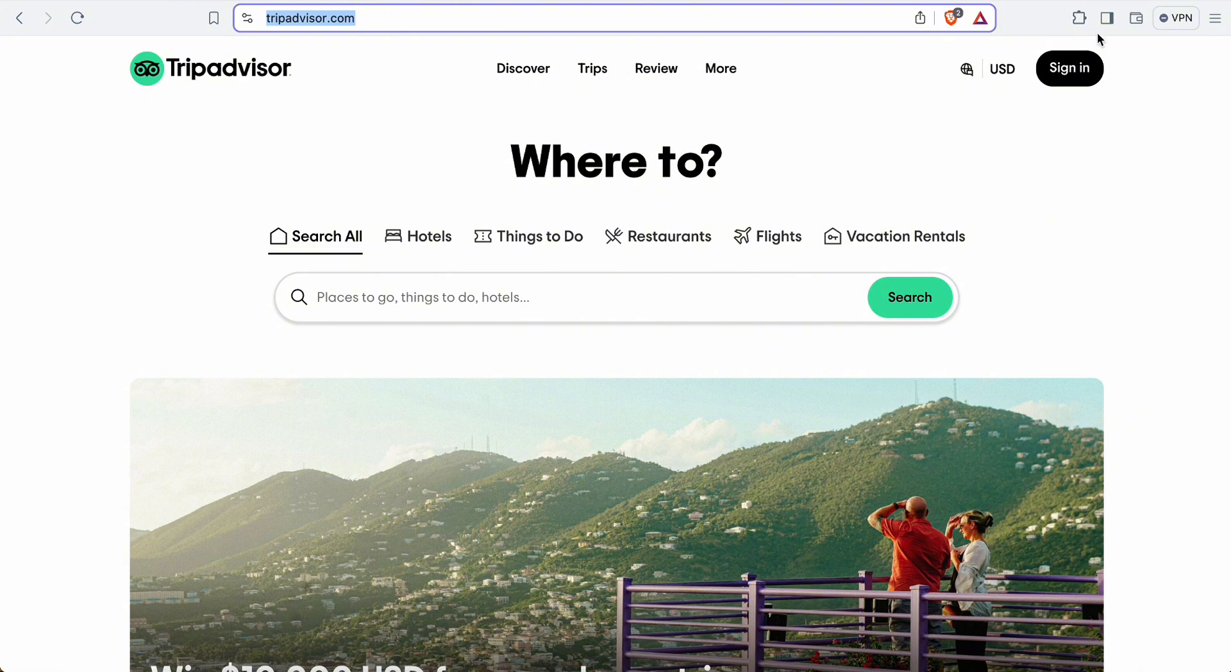
- Enable the SEO Render Insight Tool's CSR highlighter on tripadvisor.com, reporting 215/1587 elements (13.5%) client-rendered
click(1079, 16)
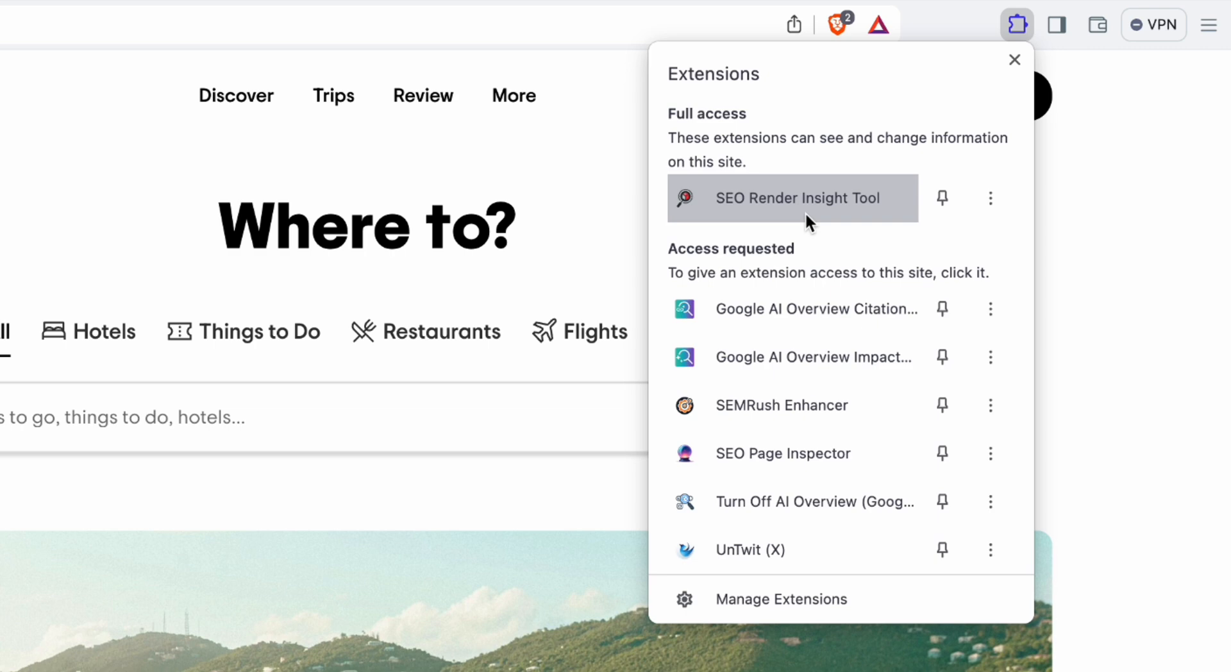
click(795, 198)
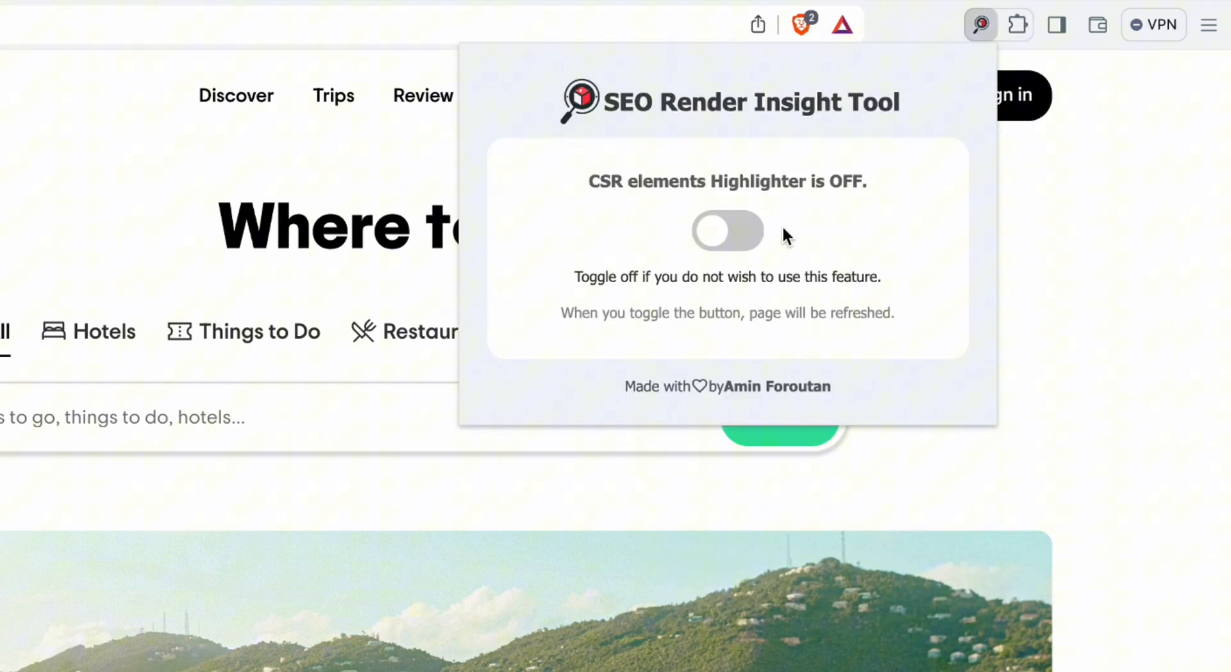
click(727, 231)
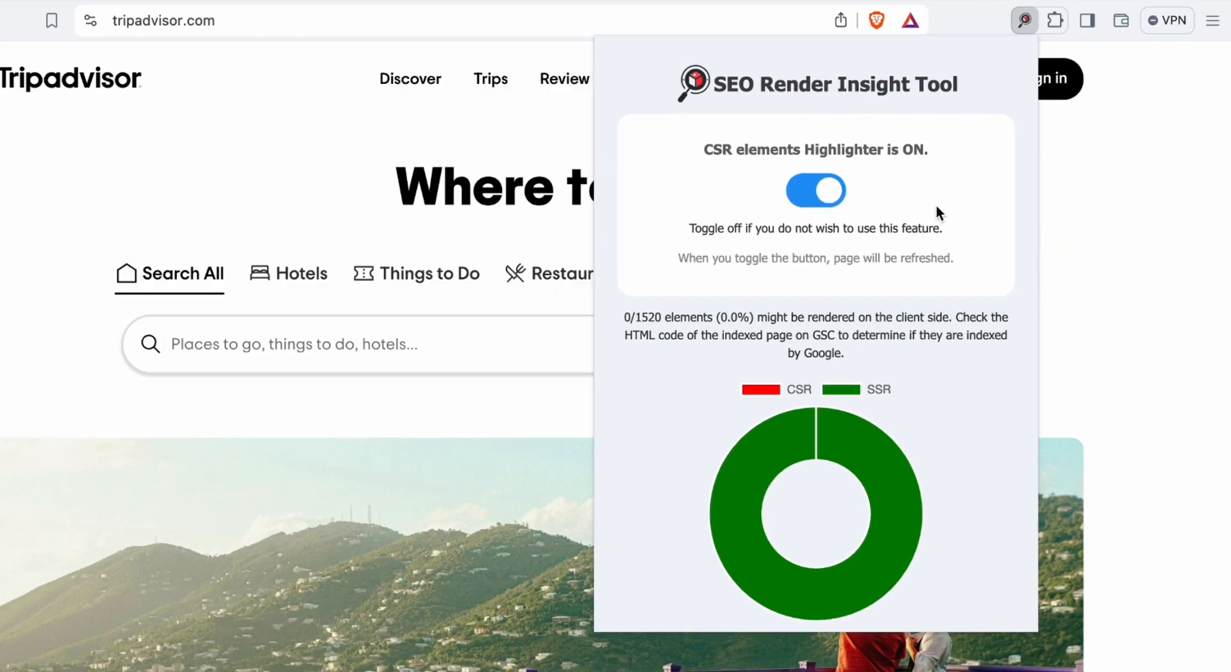
click(816, 191)
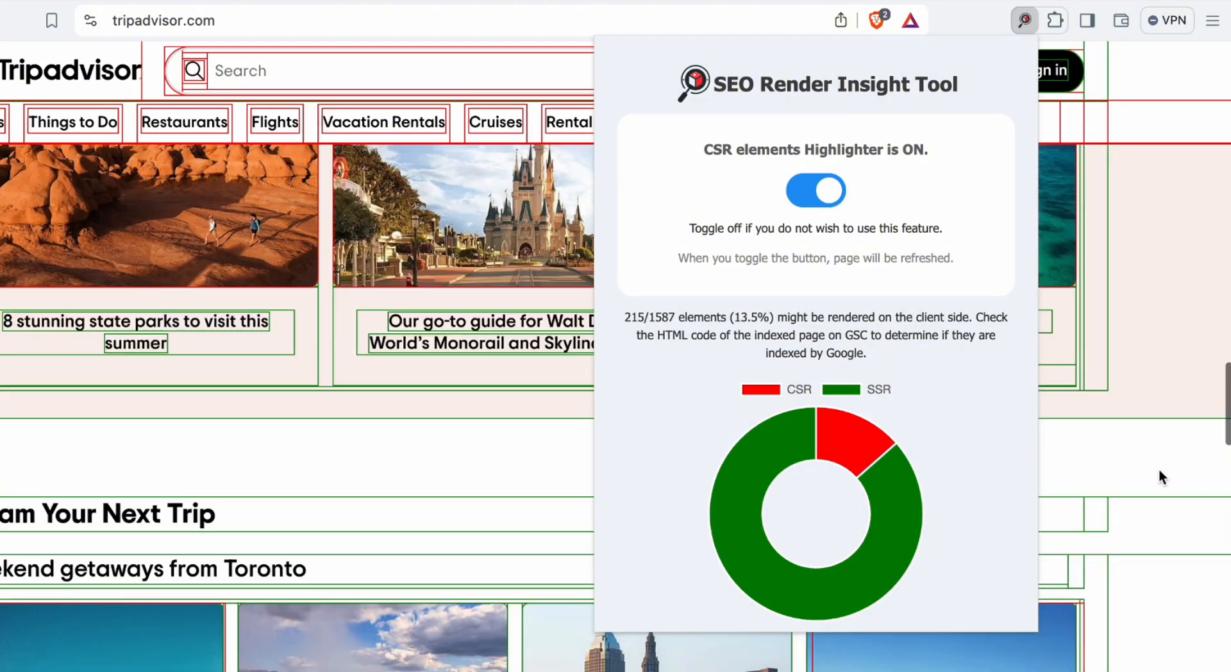
- Scroll the outlined Tripadvisor page while the report updates to 228/1587 (14.4%) CSR
scroll(down, 3)
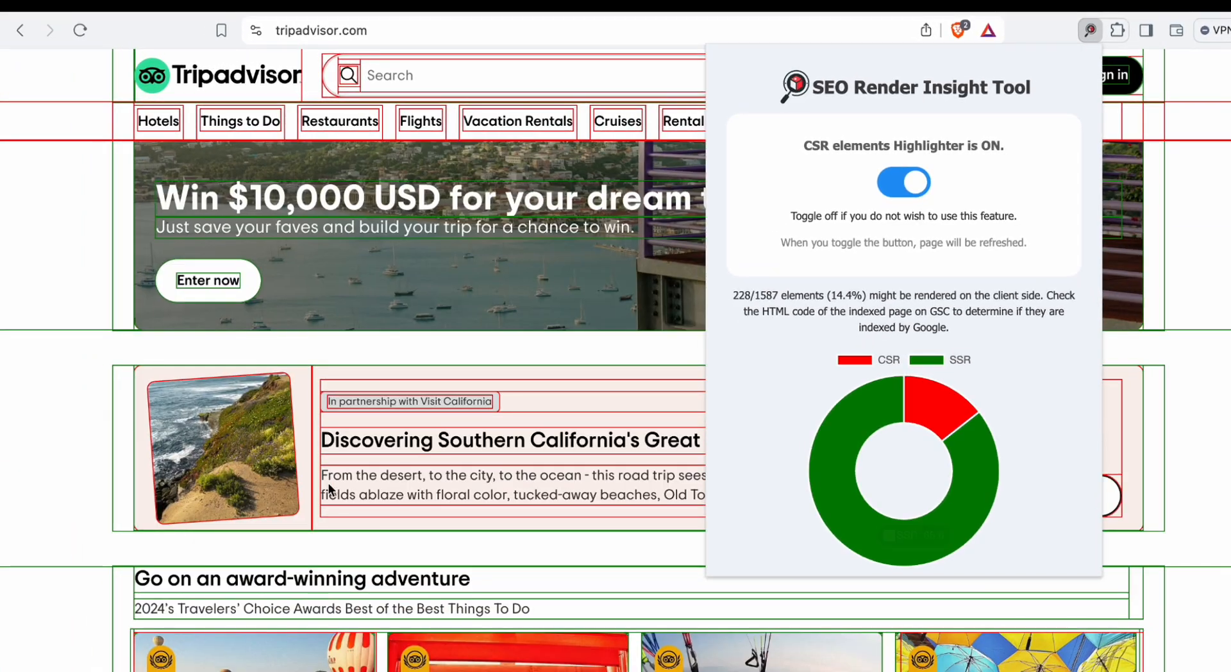
scroll(up, 3)
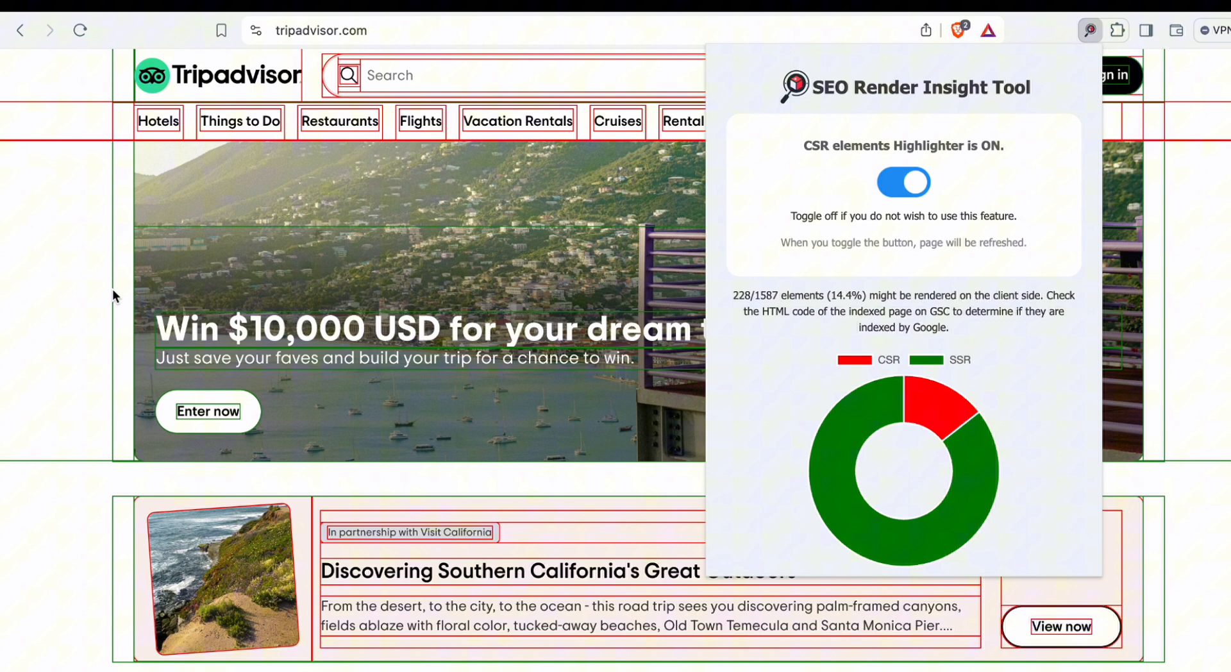
mouse_move(926, 497)
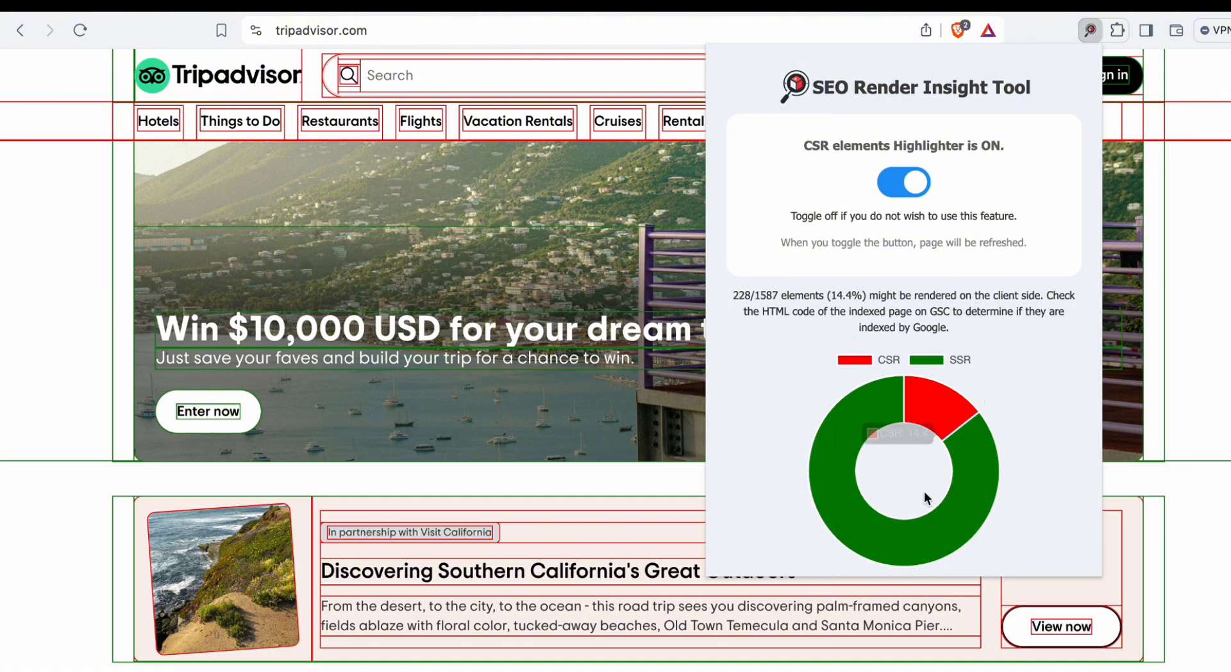
mouse_move(846, 429)
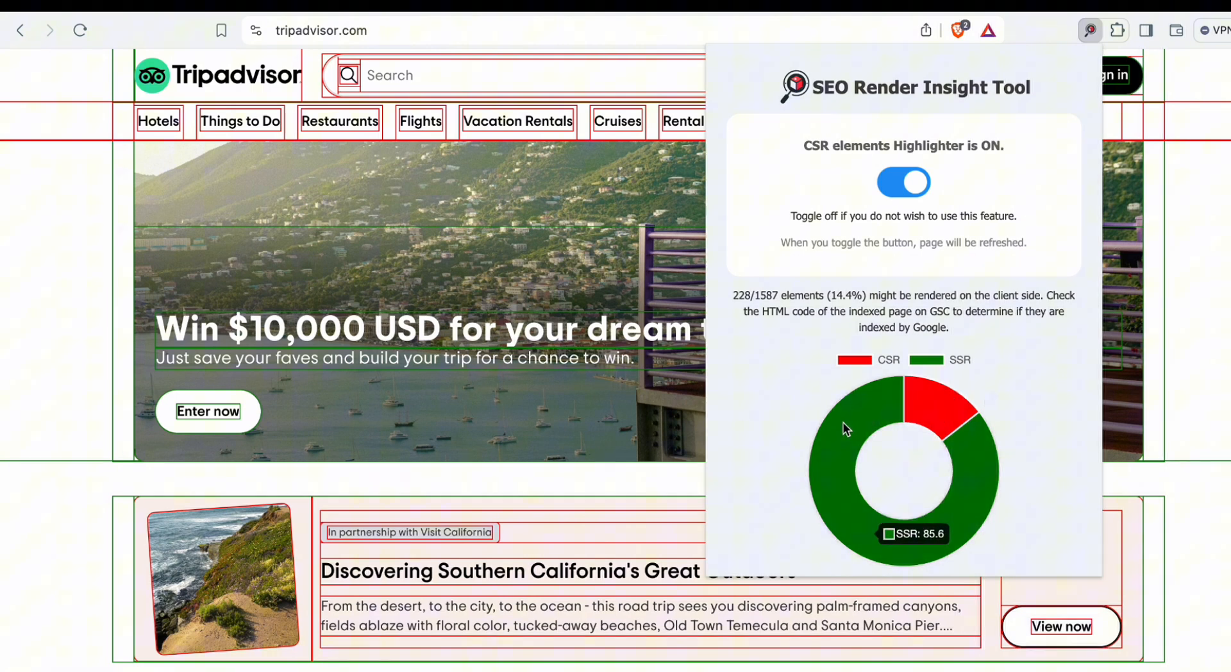
mouse_move(942, 404)
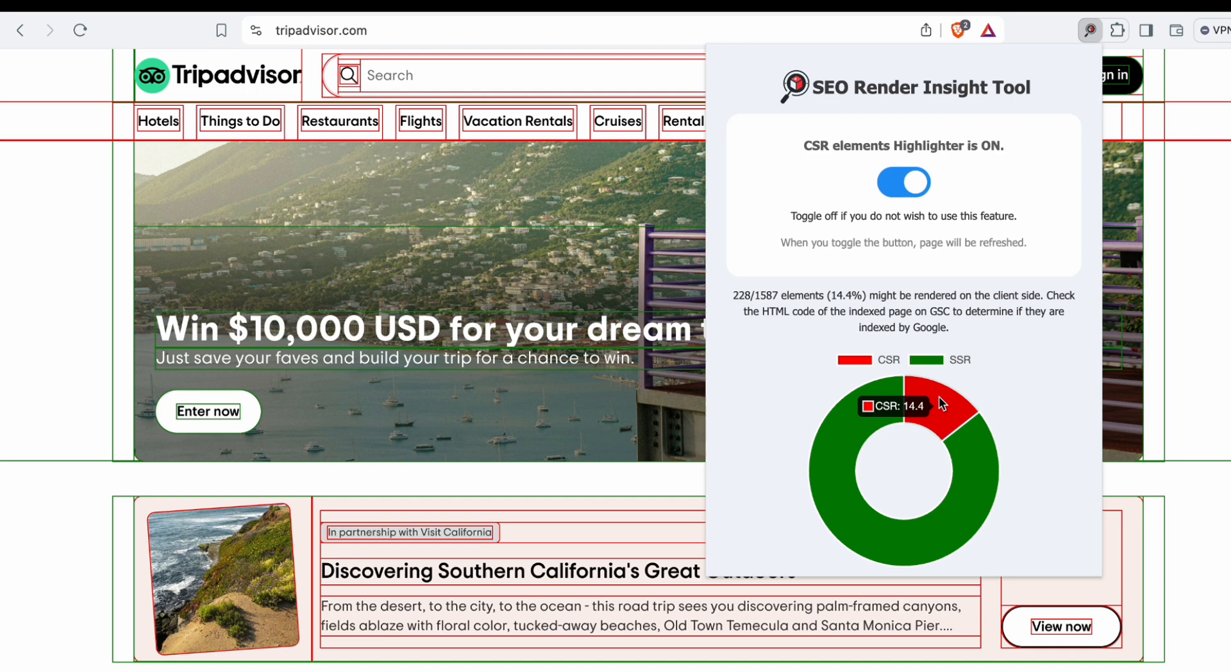
mouse_move(935, 403)
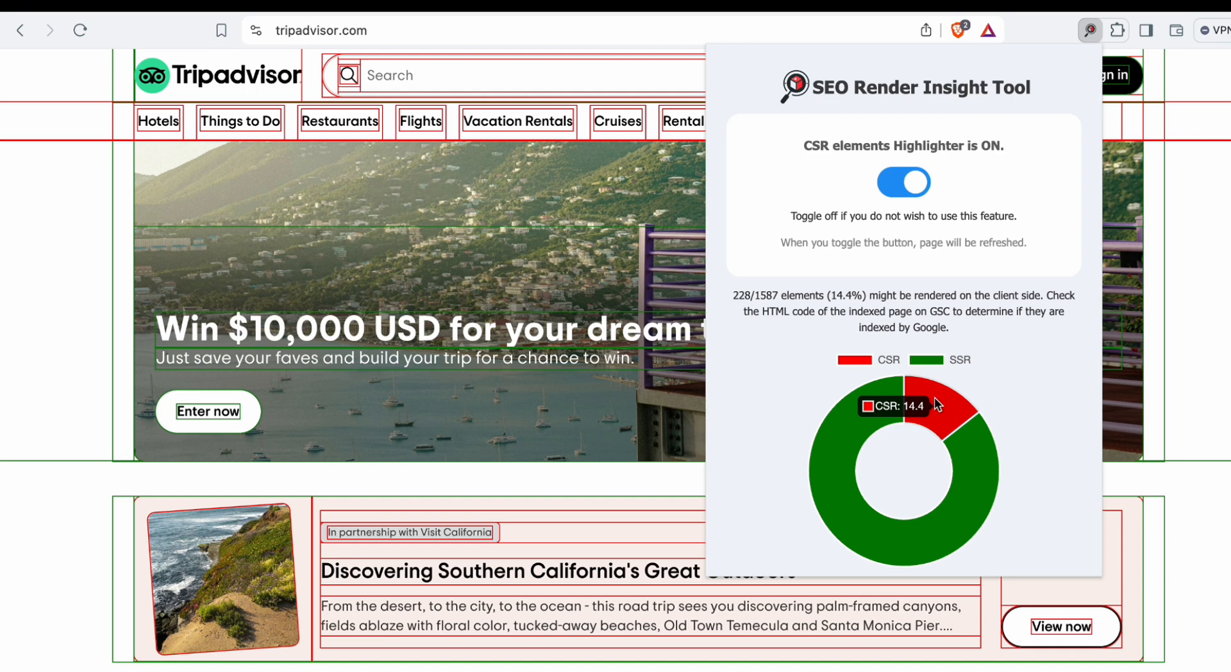
mouse_move(1198, 312)
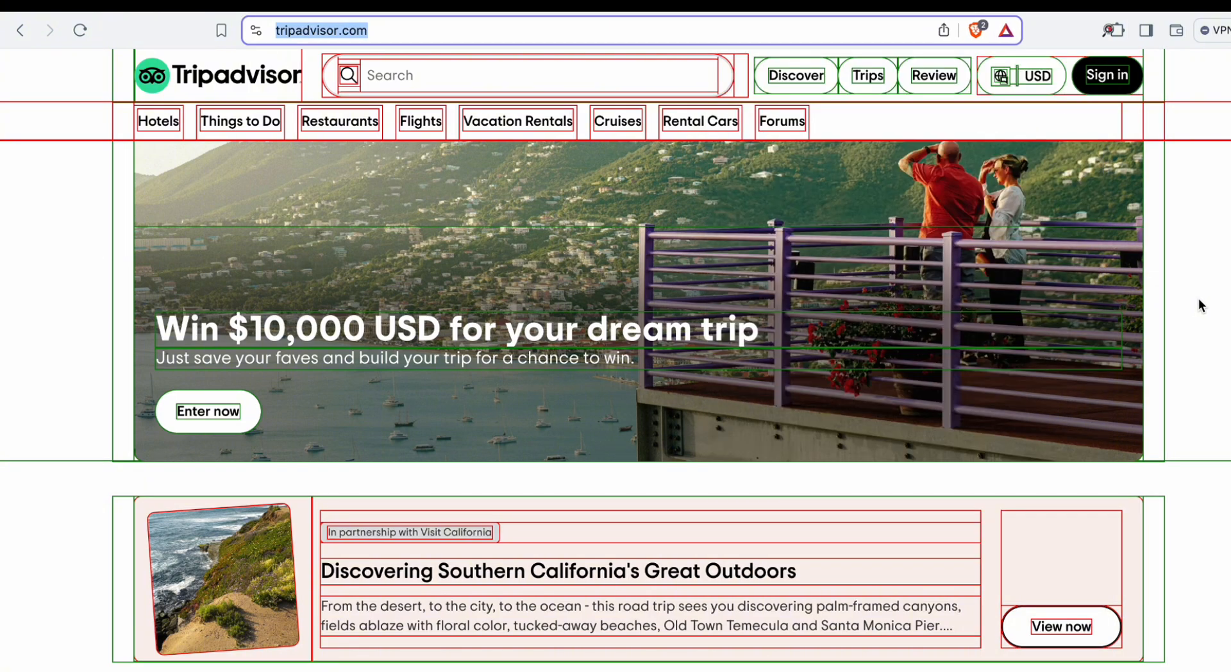
- Scroll down Tripadvisor to inspect red CSR and green SSR borders on lower sections
scroll(down, 3)
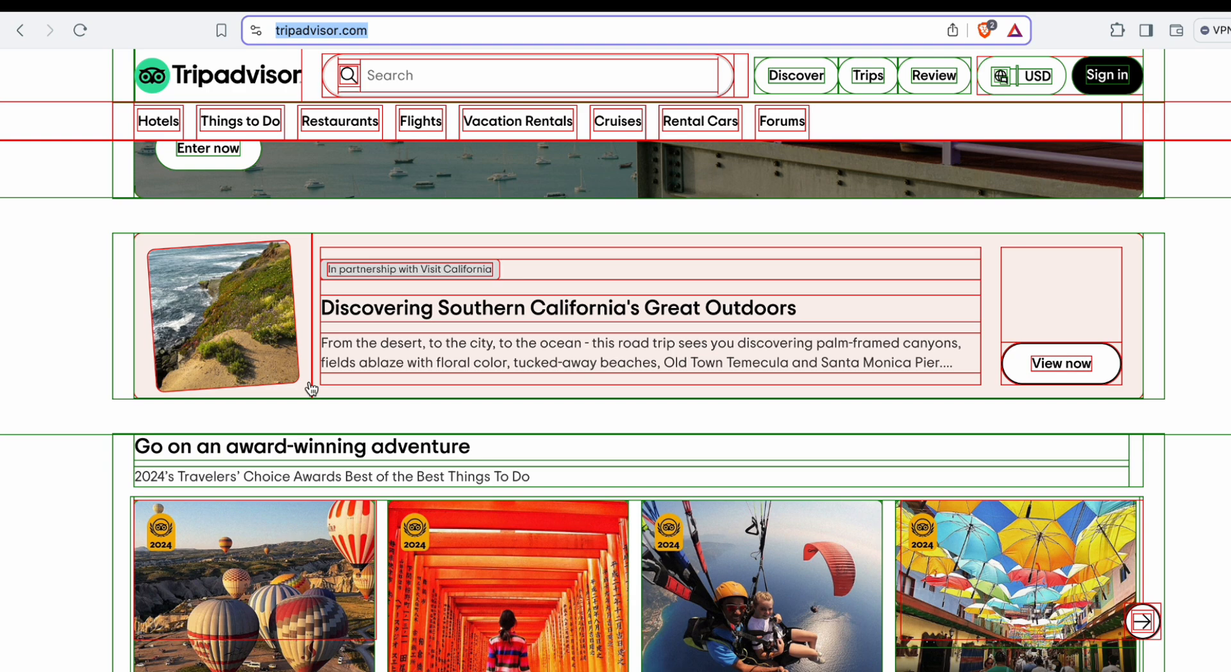
scroll(down, 3)
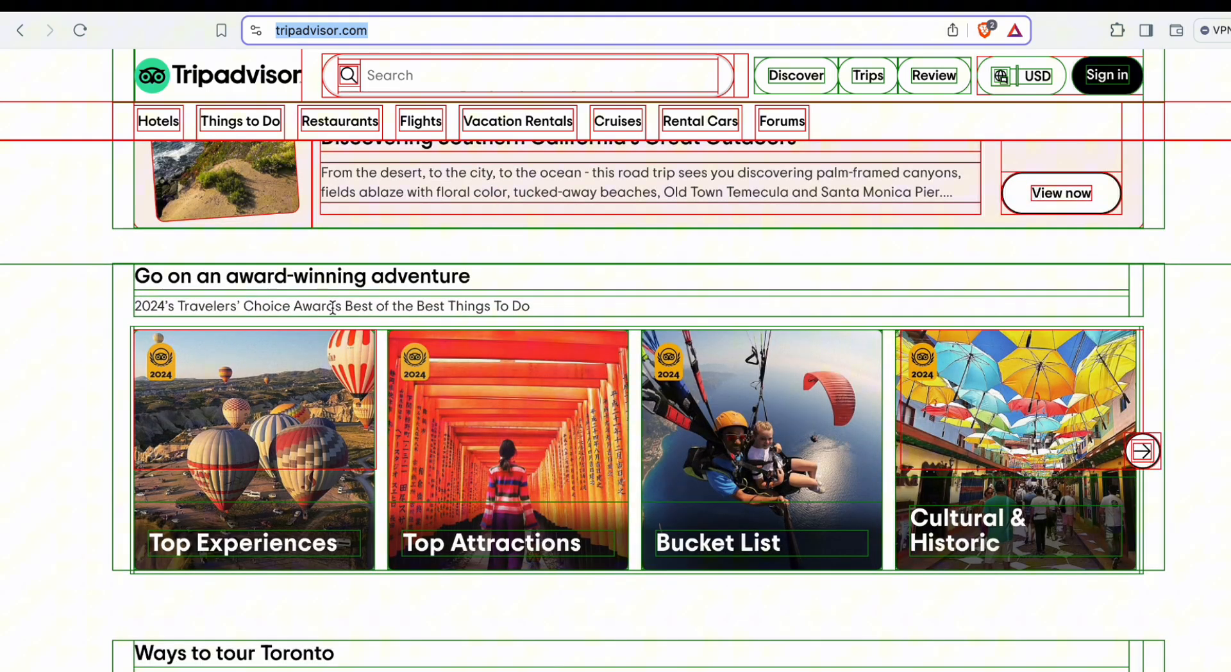
scroll(down, 3)
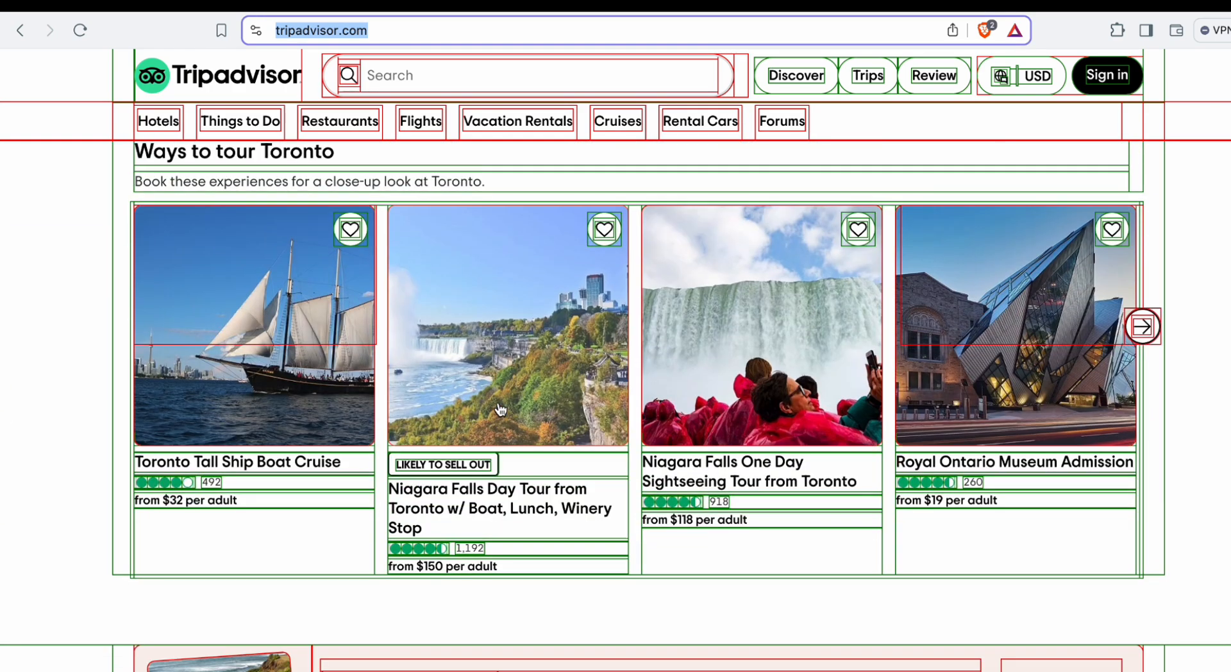
scroll(down, 3)
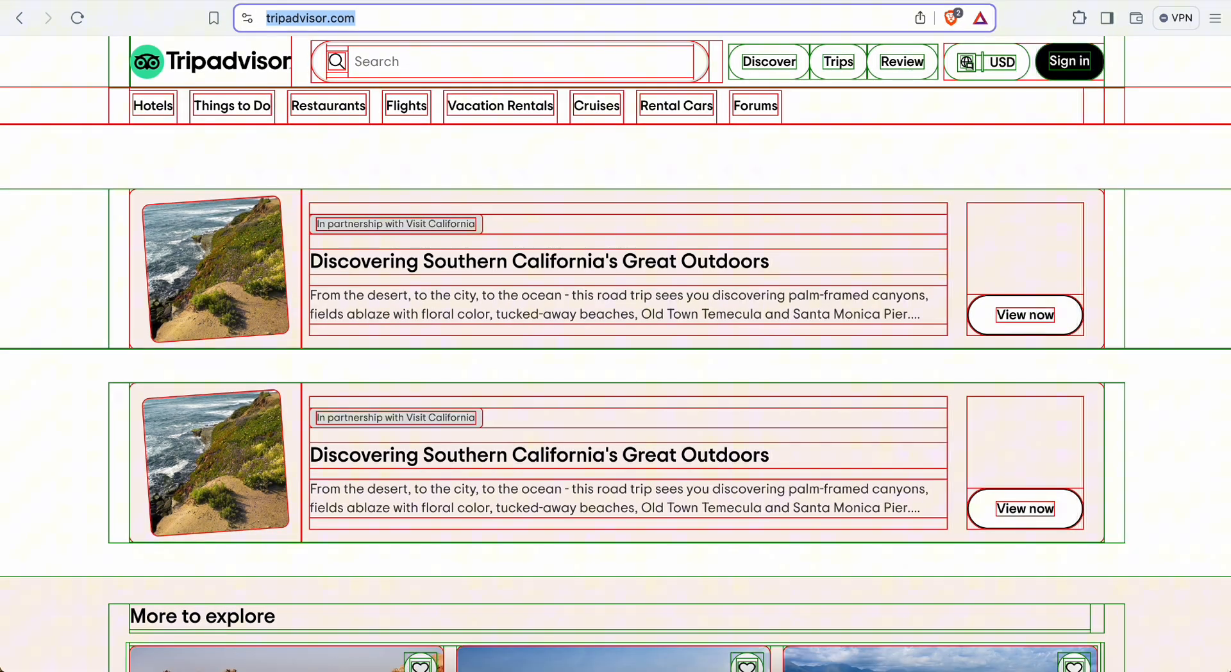
mouse_move(1194, 320)
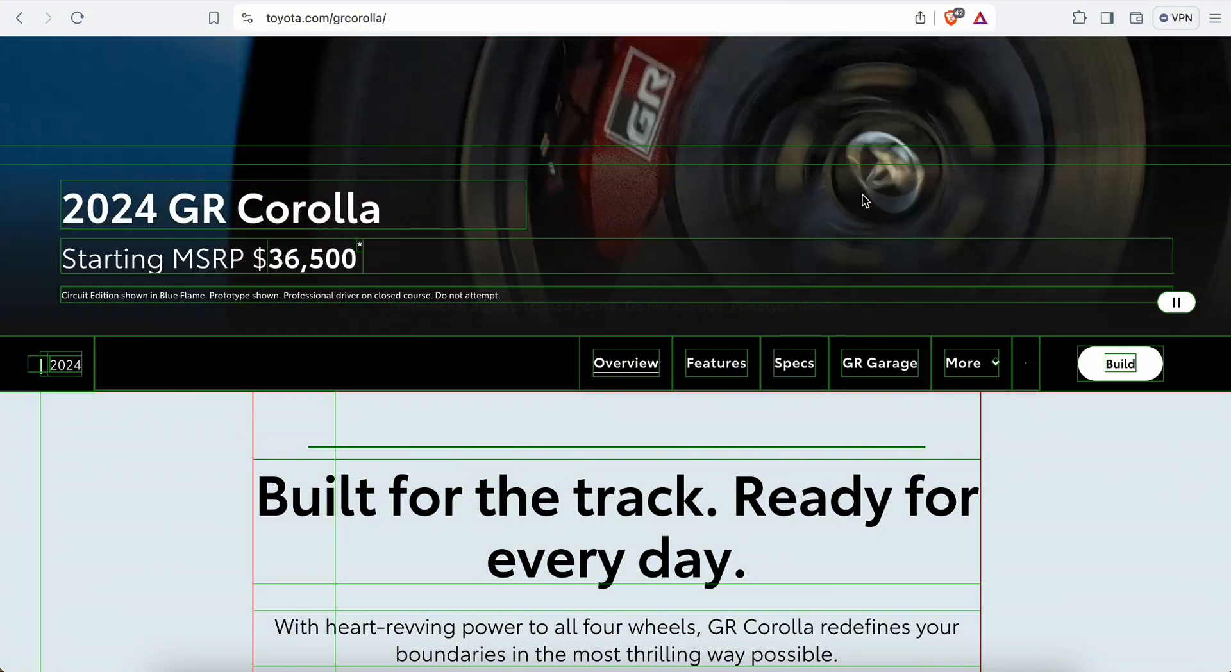
- Scroll the toyota.com GR Corolla page to its outlined heading section
scroll(down, 3)
text(site:)
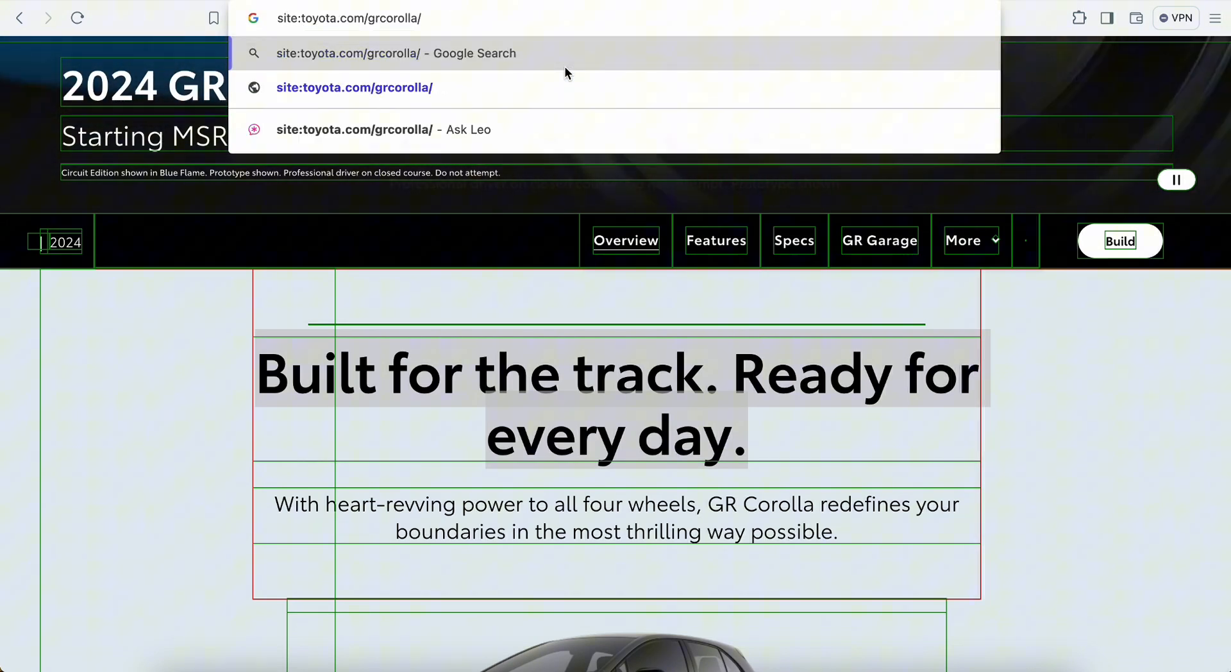
- Search site:toyota.com/grcorolla/ for the quoted phrase "Built for the track. Ready for every day."
text("Built for the track. Ready for every day.")
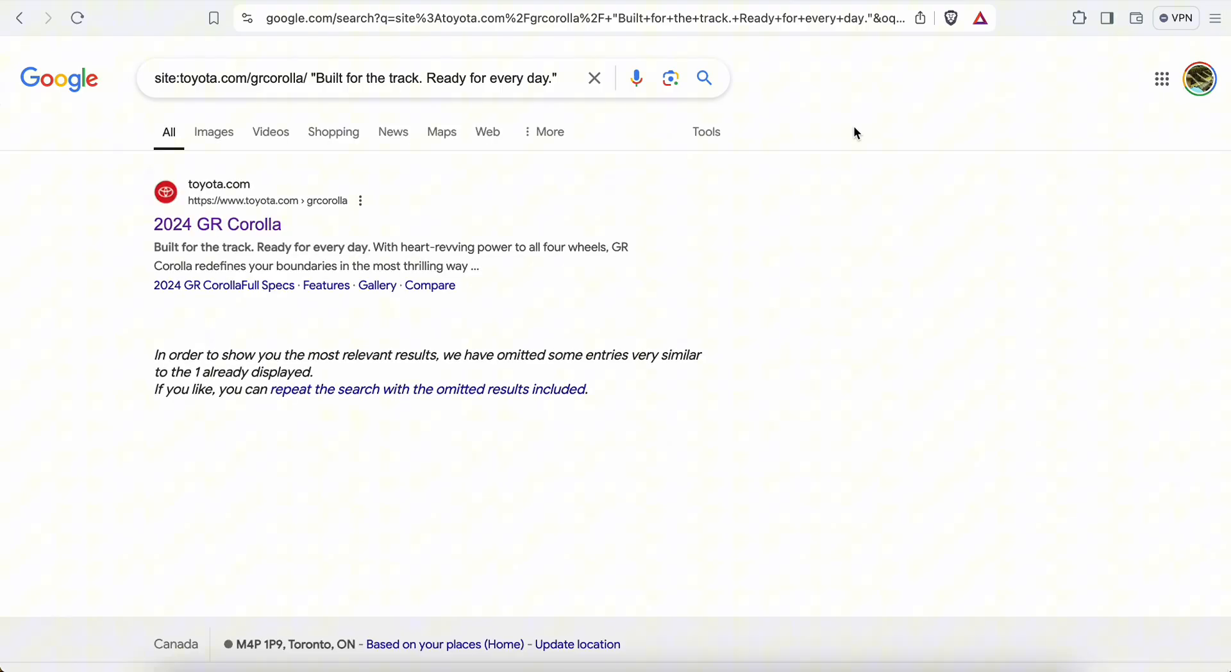
mouse_move(145, 258)
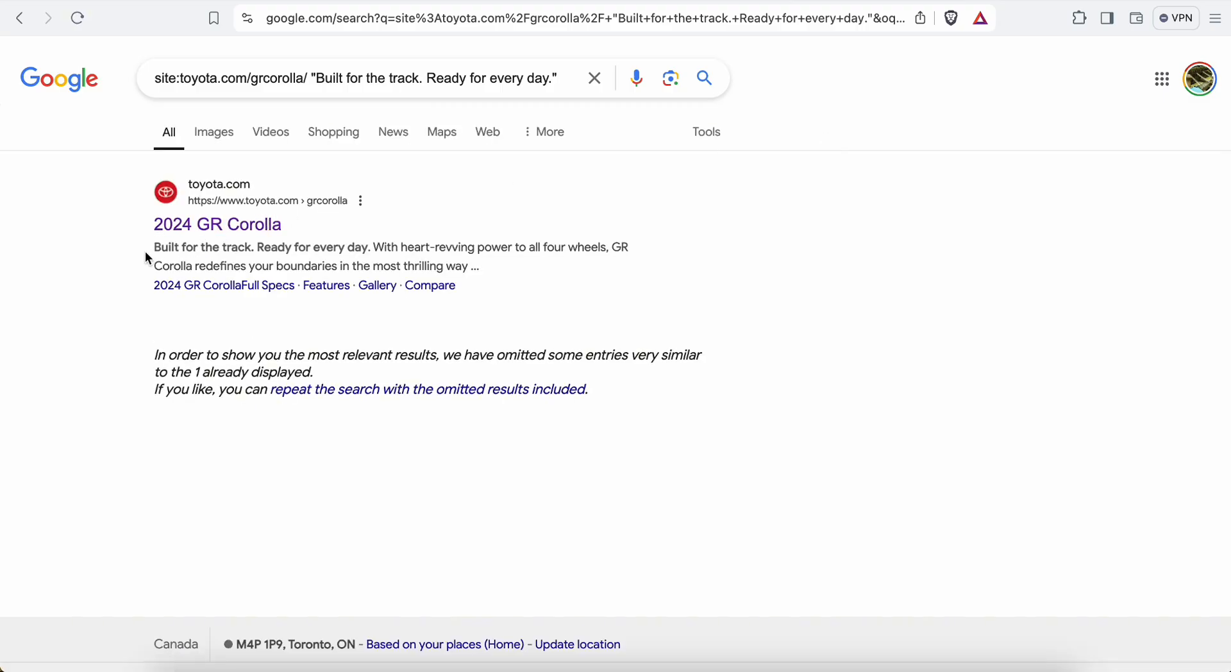
- Highlight the matching heading phrase in the single GR Corolla result snippet
drag(154, 246, 372, 247)
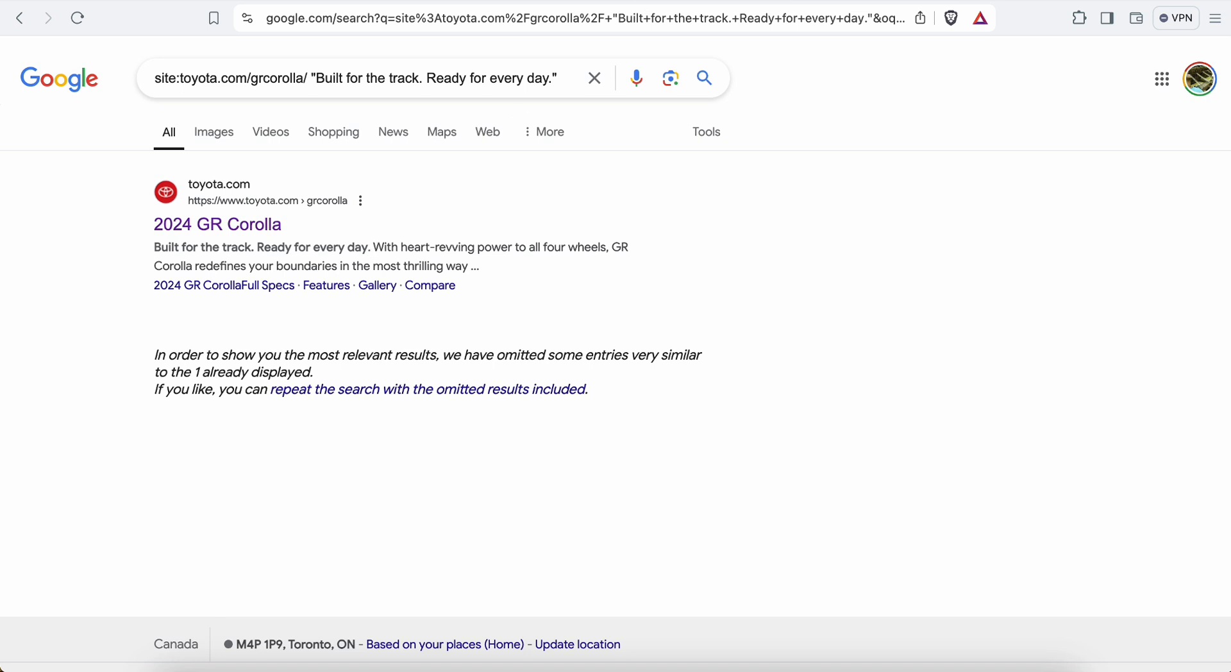
mouse_move(732, 236)
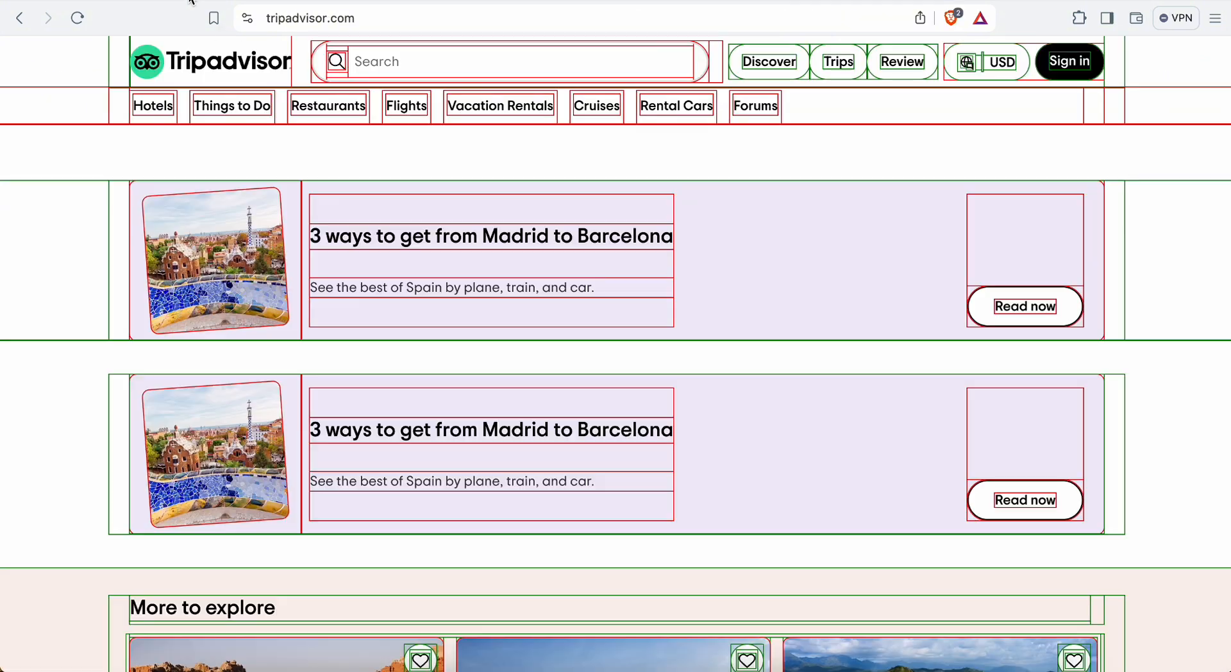
mouse_move(396, 257)
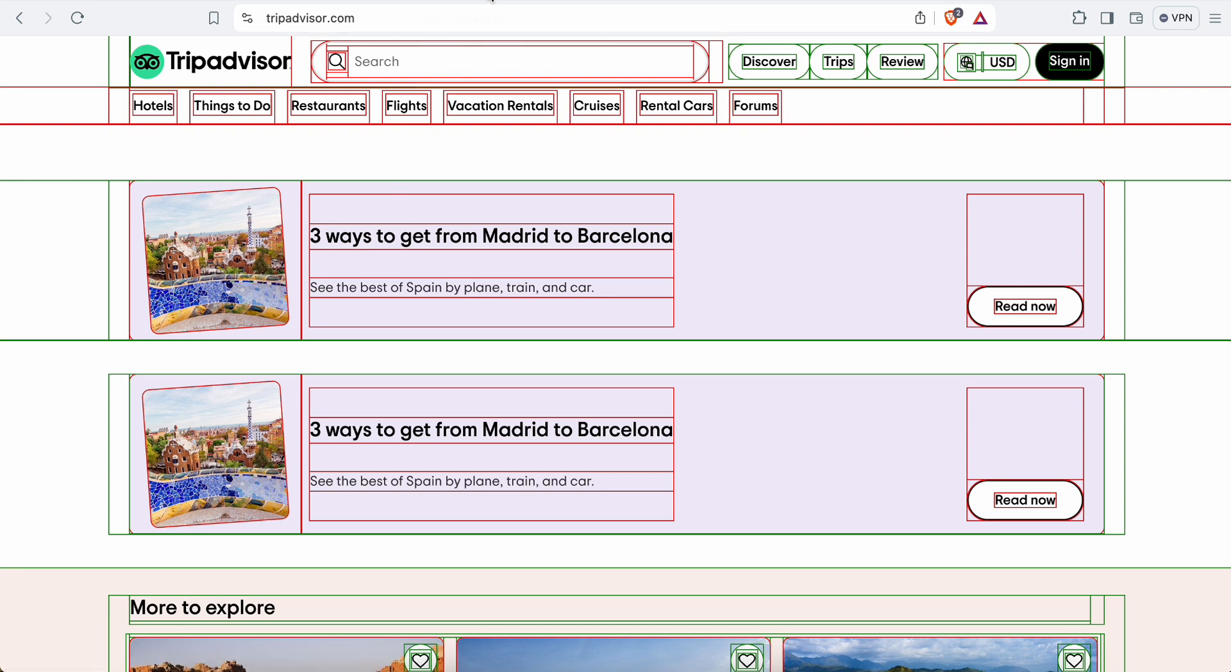
mouse_move(539, 198)
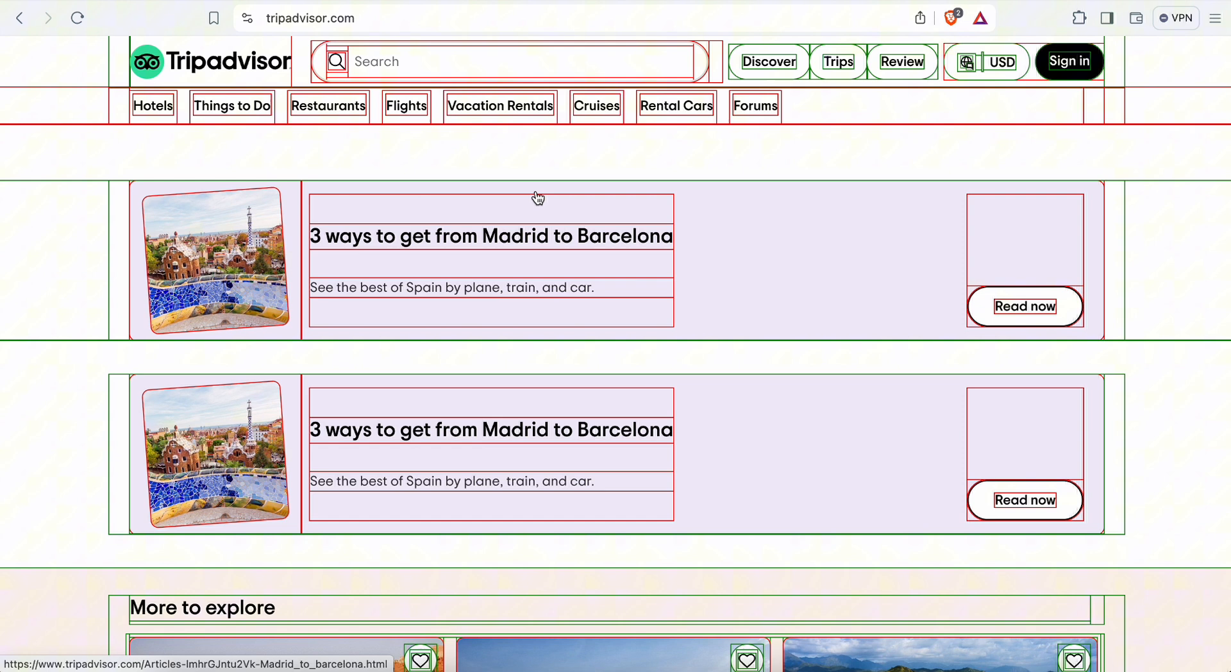
mouse_move(538, 156)
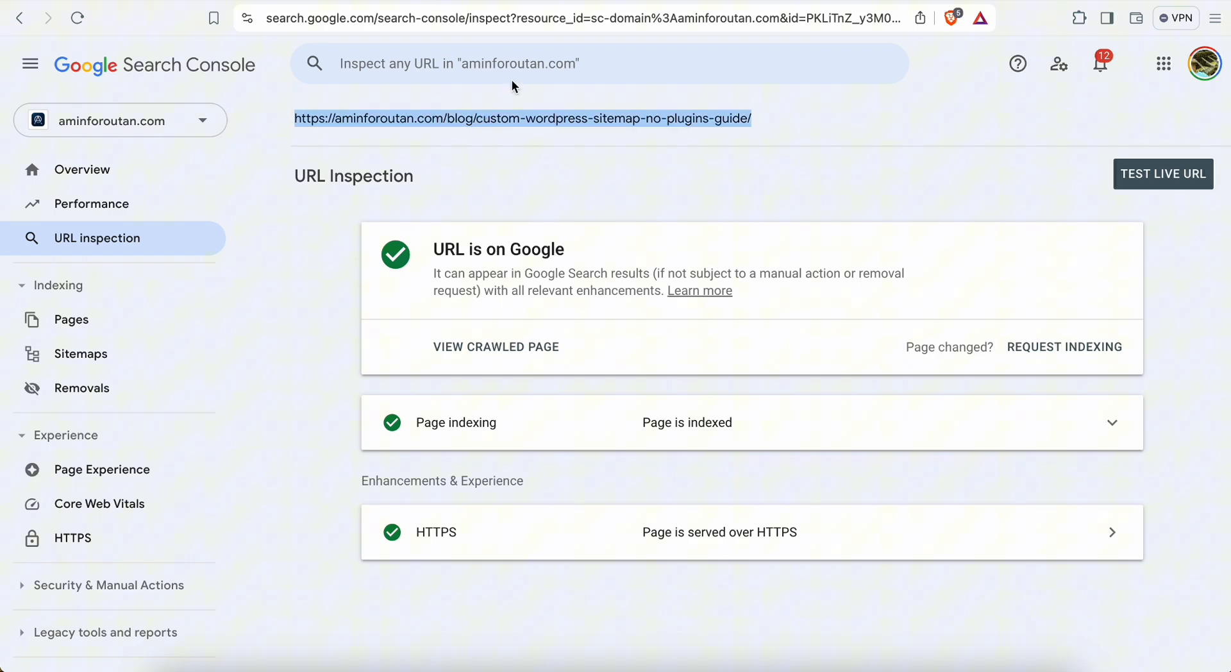
- View the crawled HTML of the WordPress sitemap post in URL Inspection
click(1163, 173)
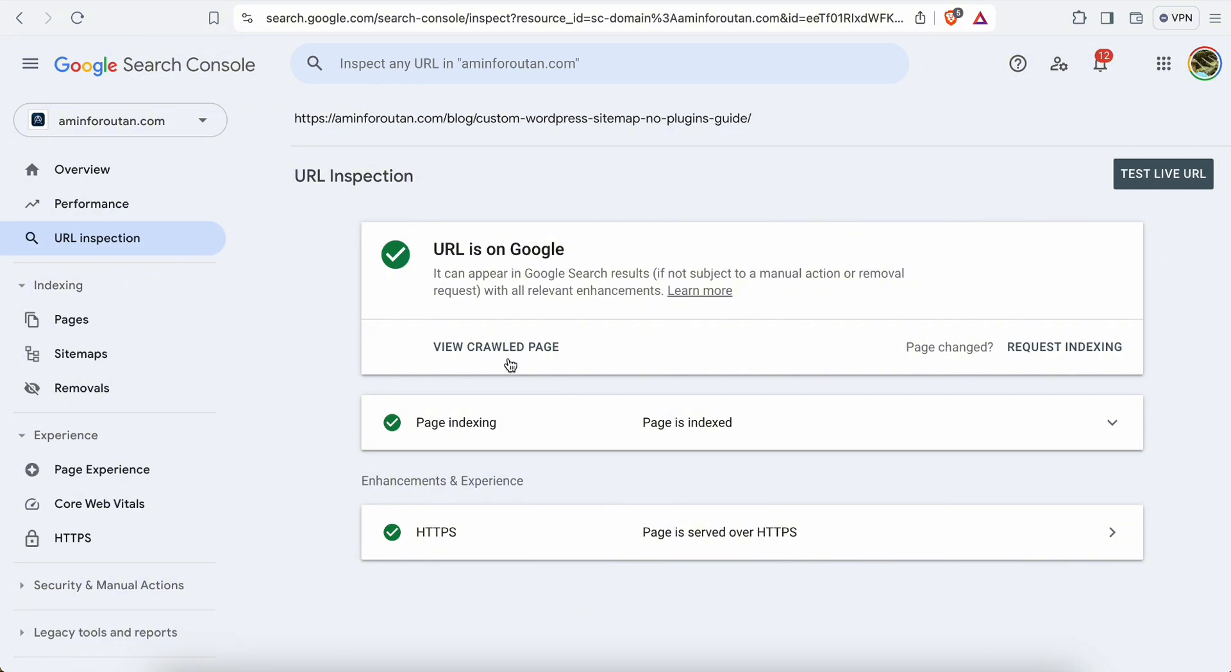
mouse_move(519, 367)
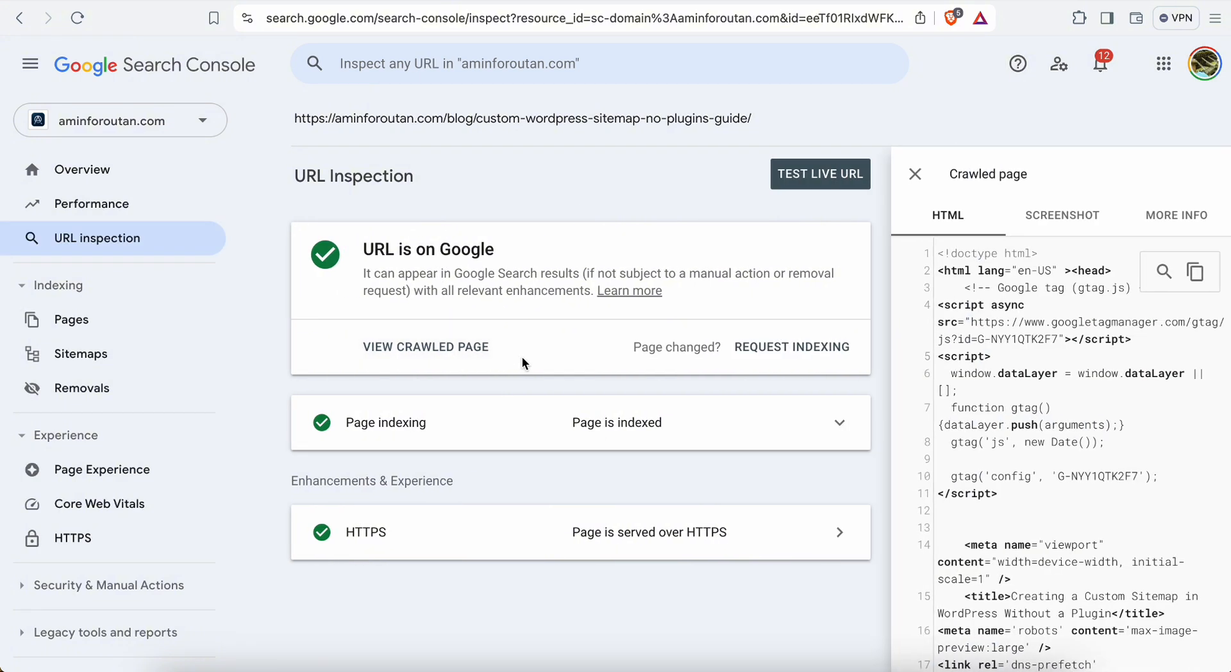
mouse_move(1164, 272)
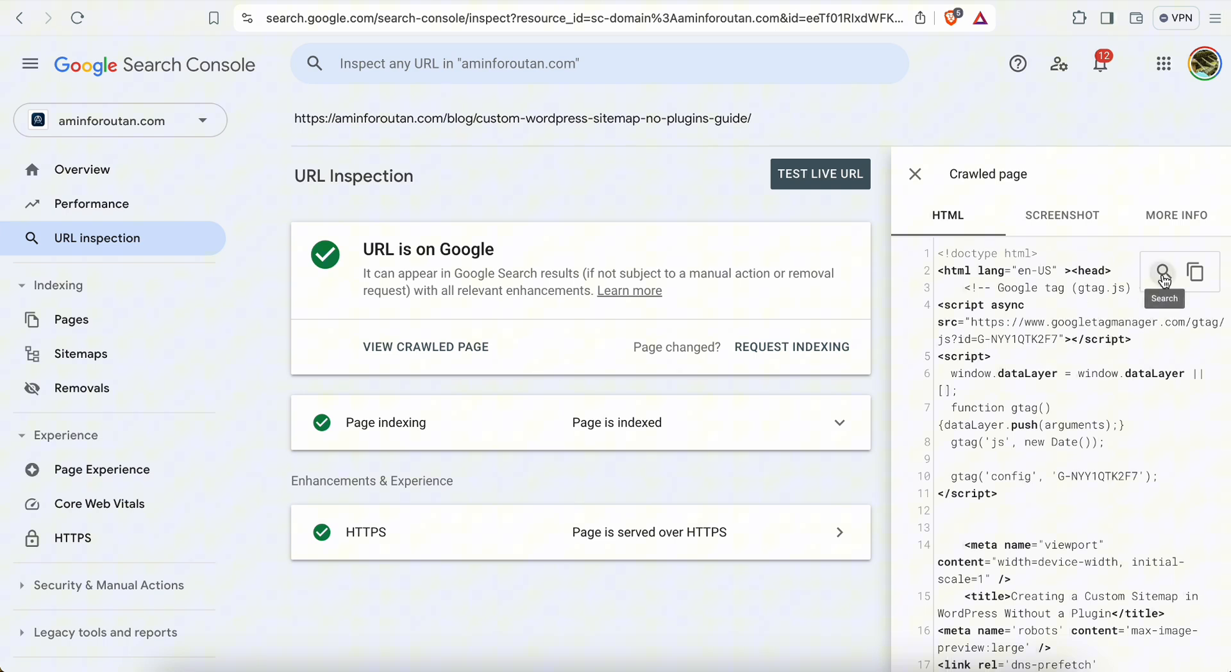
- Search the crawled page's HTML for the phrase "3 ways"
click(1163, 272)
text(3 w)
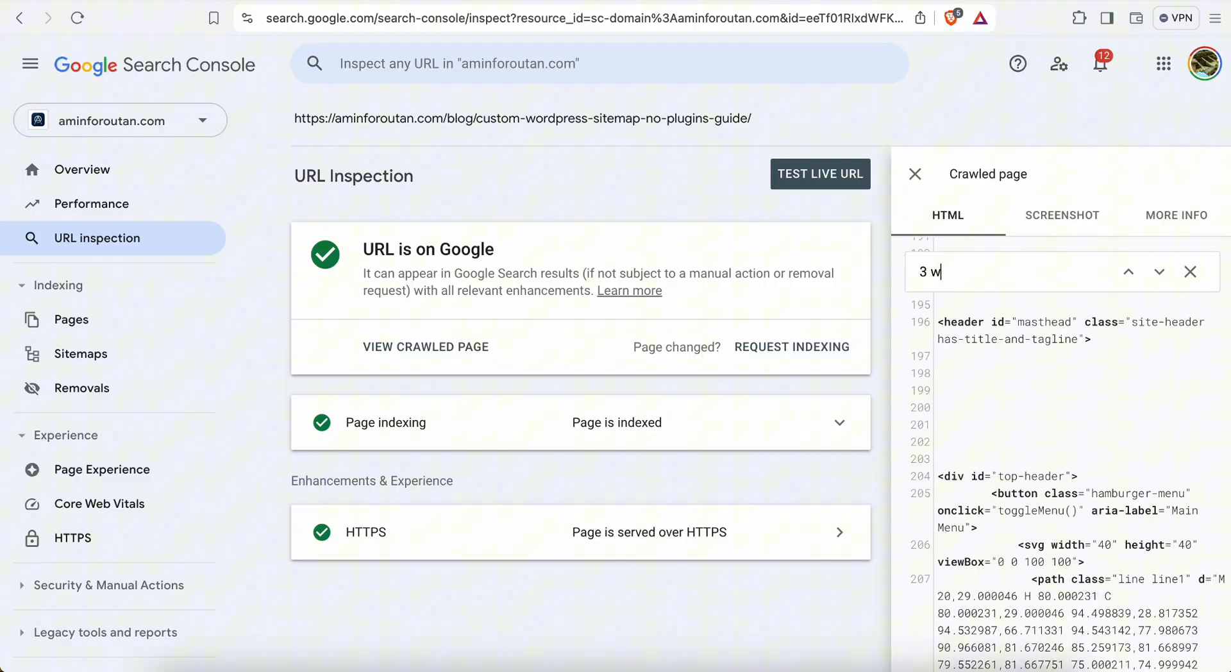
text(ays)
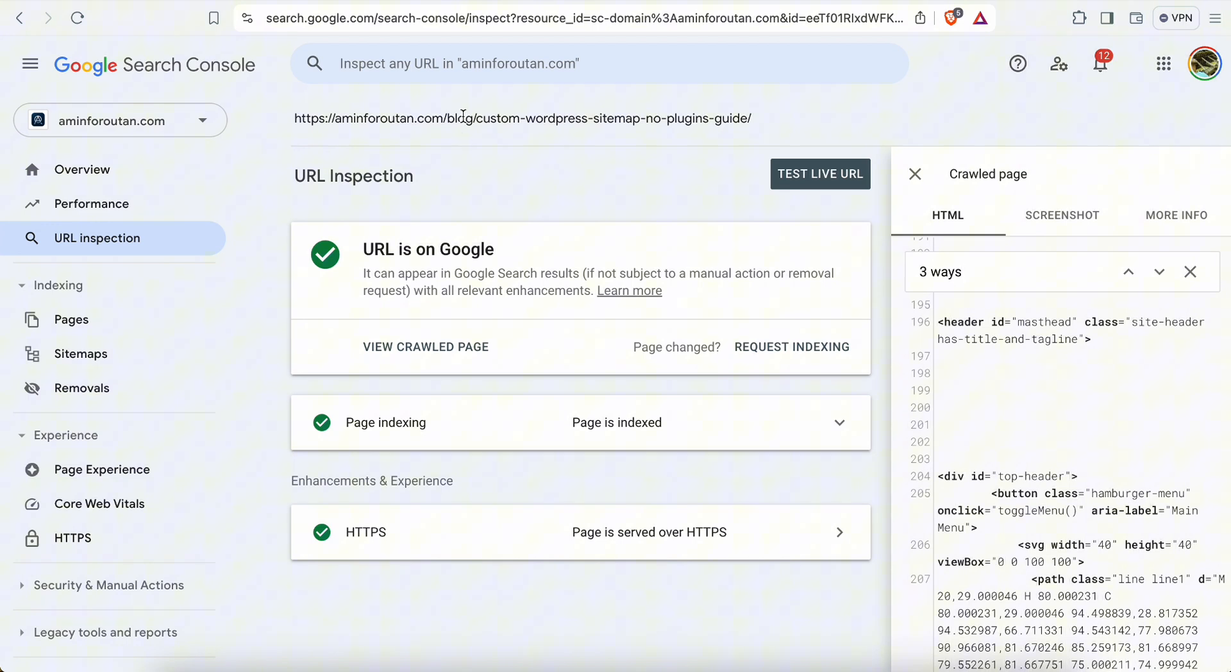
- Turn on the CSR highlighter for airbnb.ca and scroll to the red-outlined Past experiences cards
click(1078, 17)
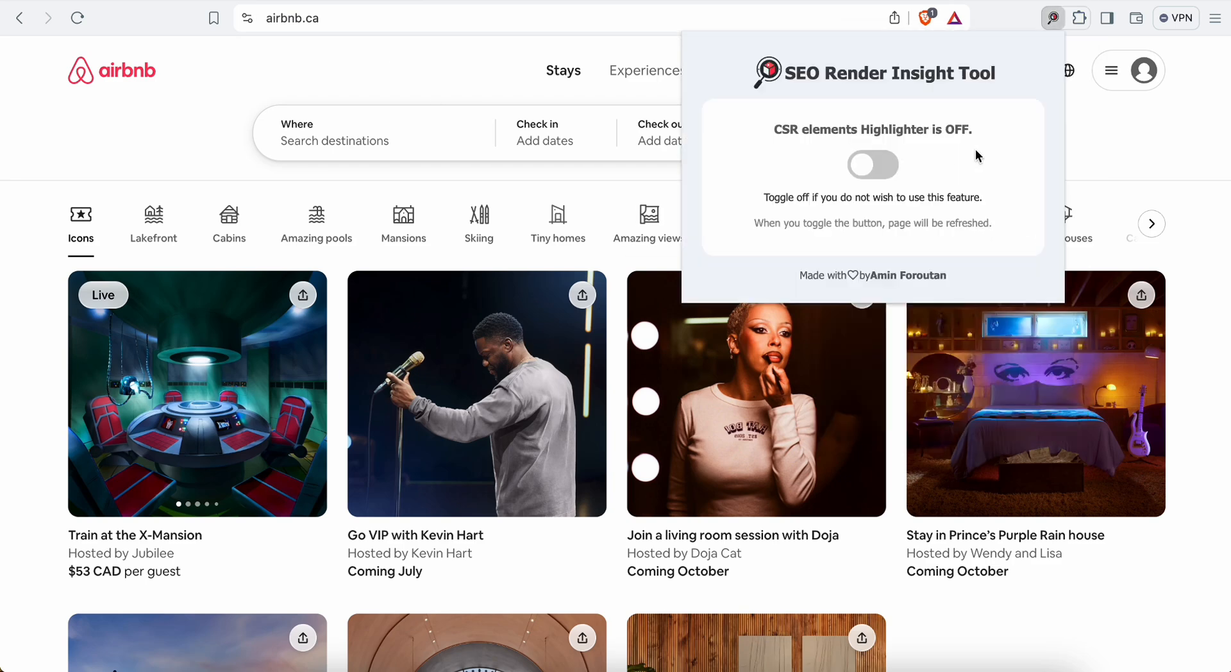
click(872, 165)
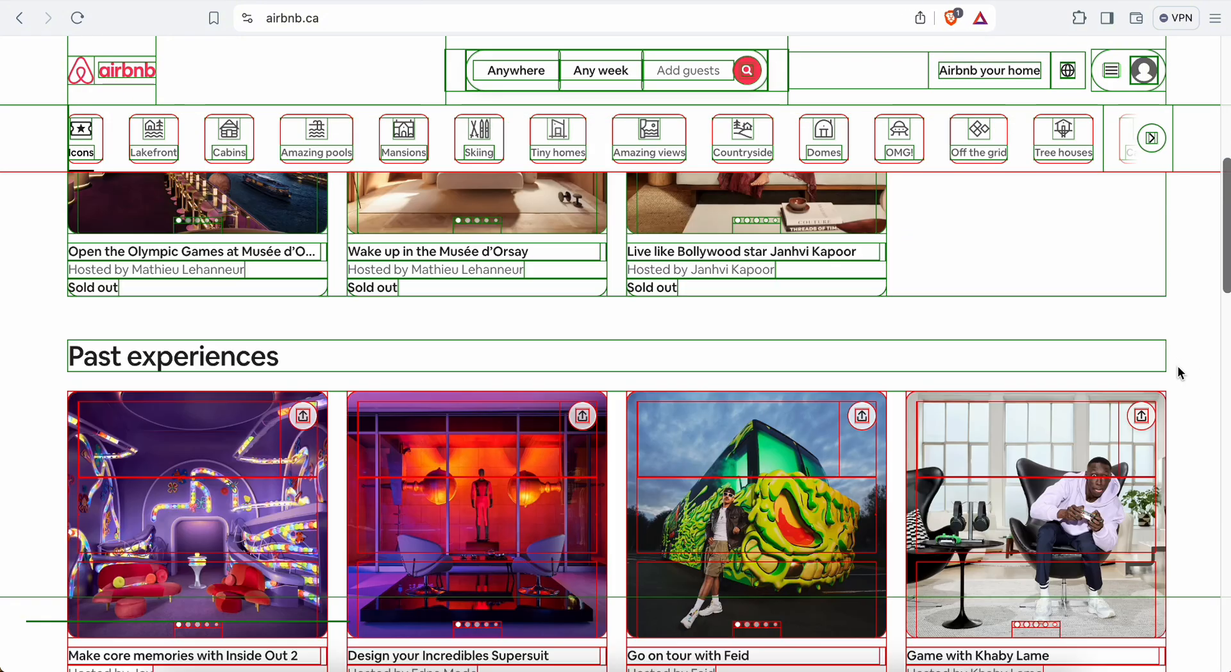
scroll(down, 3)
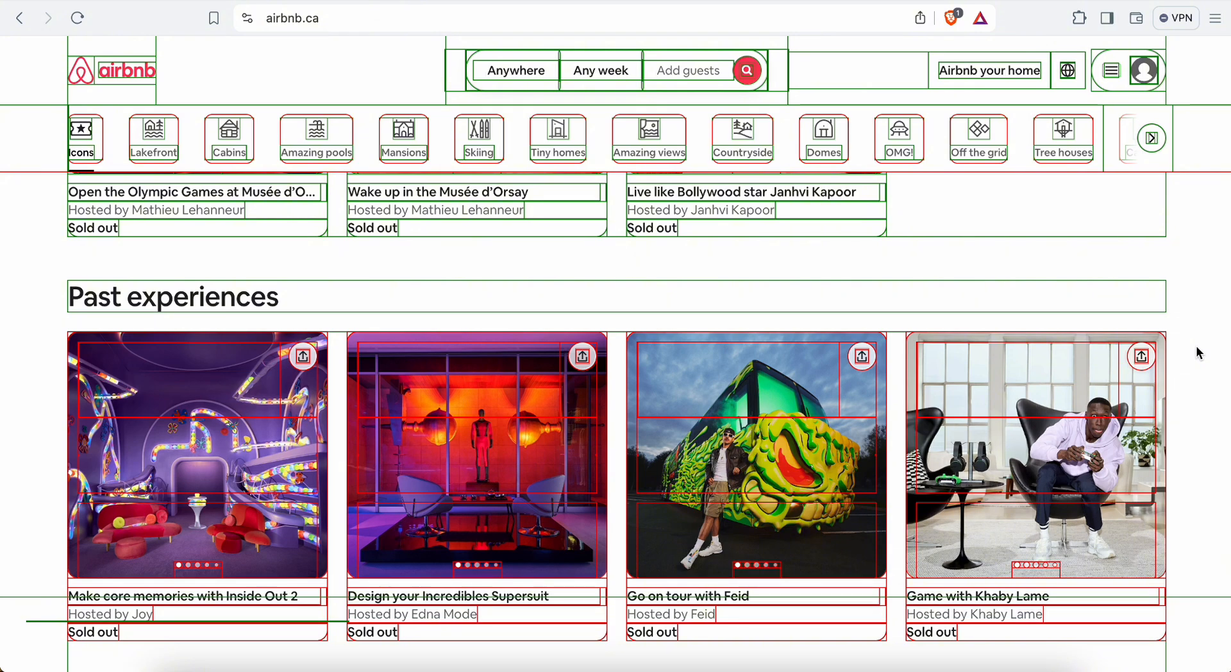
scroll(down, 3)
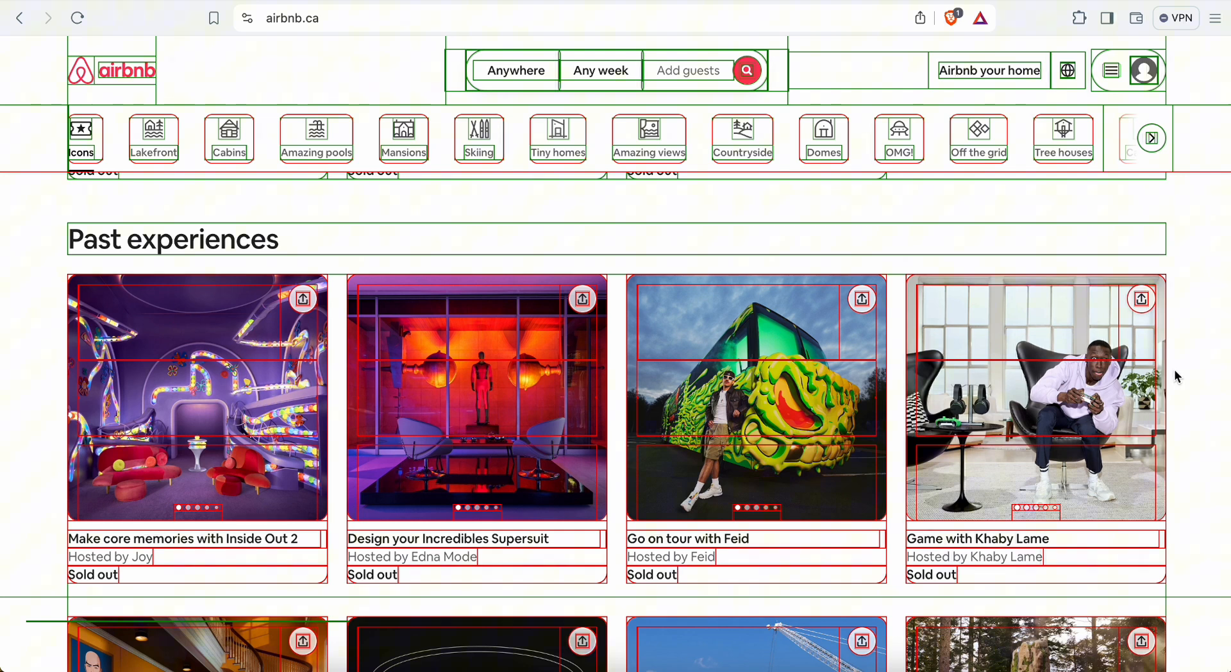
mouse_move(1181, 391)
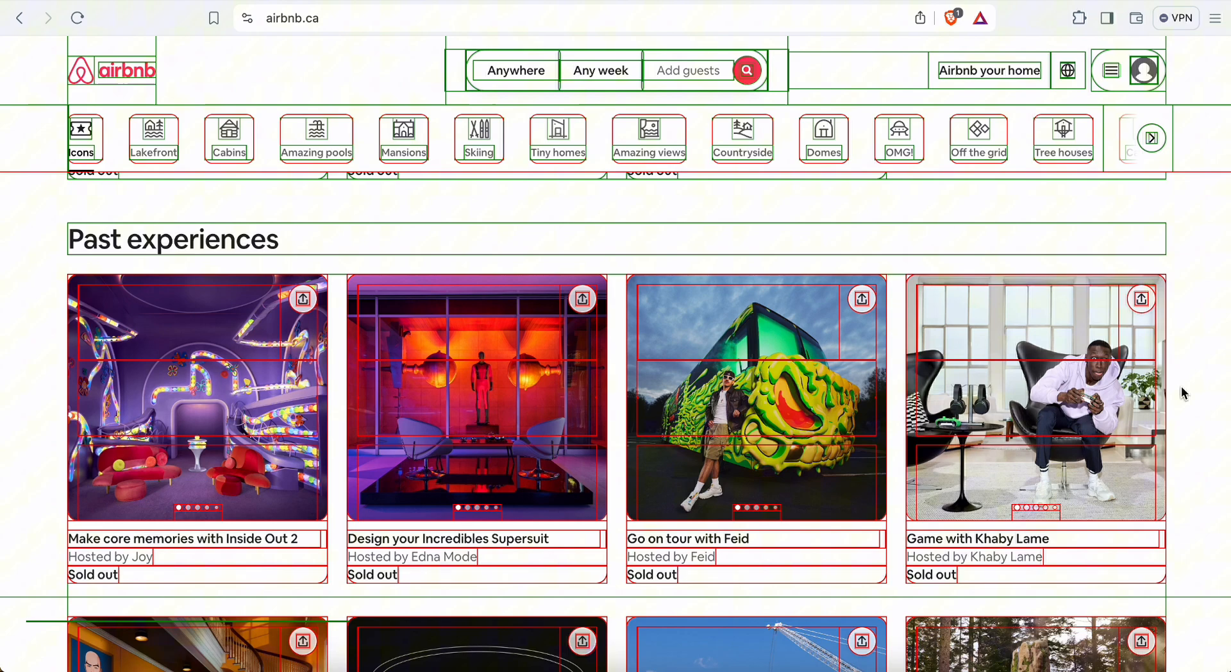
mouse_move(1176, 375)
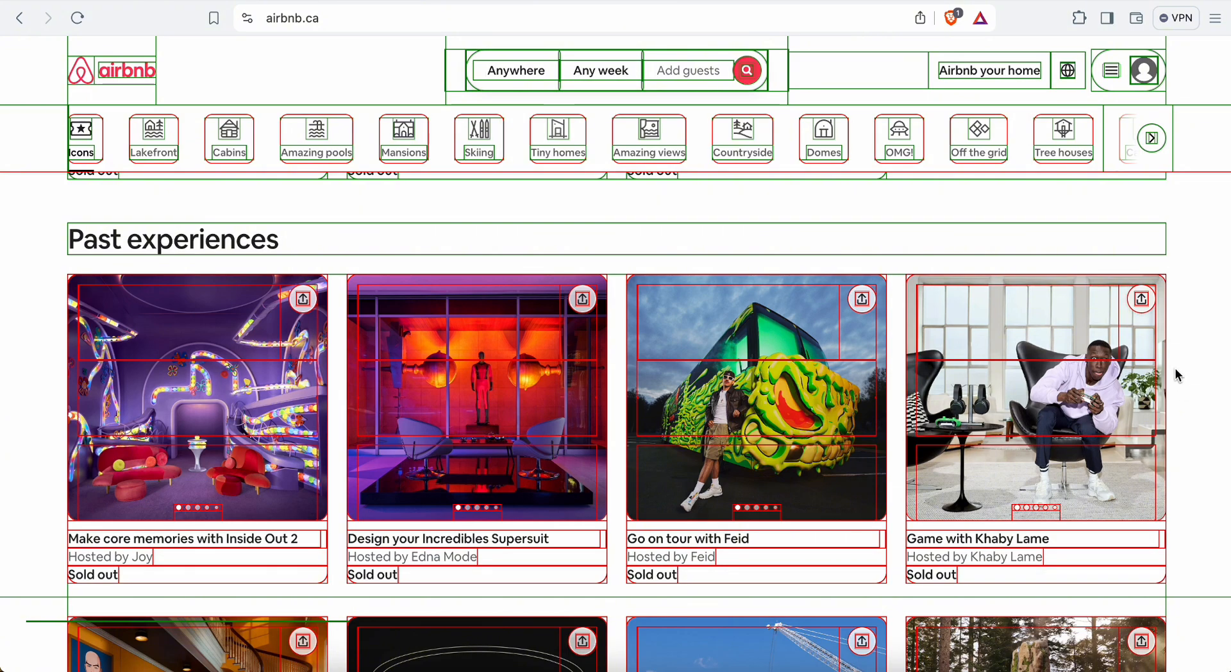
- Return to Tripadvisor and scroll to the green-outlined Weekend getaways from Toronto cards
click(310, 17)
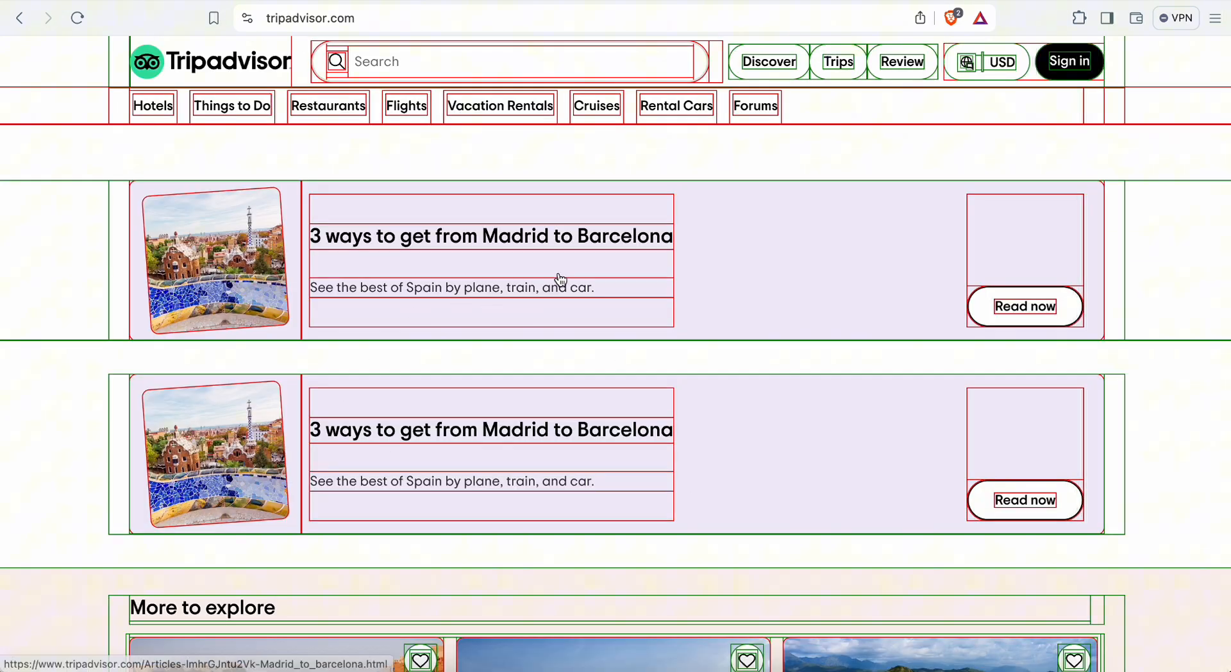
scroll(down, 3)
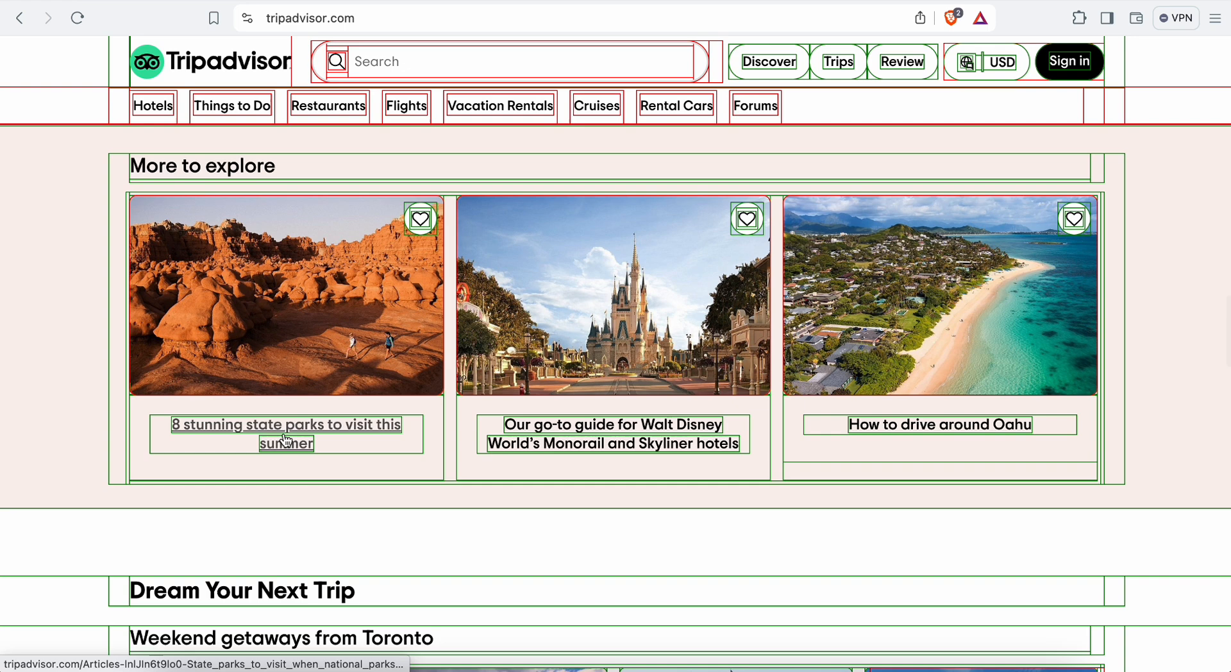
scroll(down, 3)
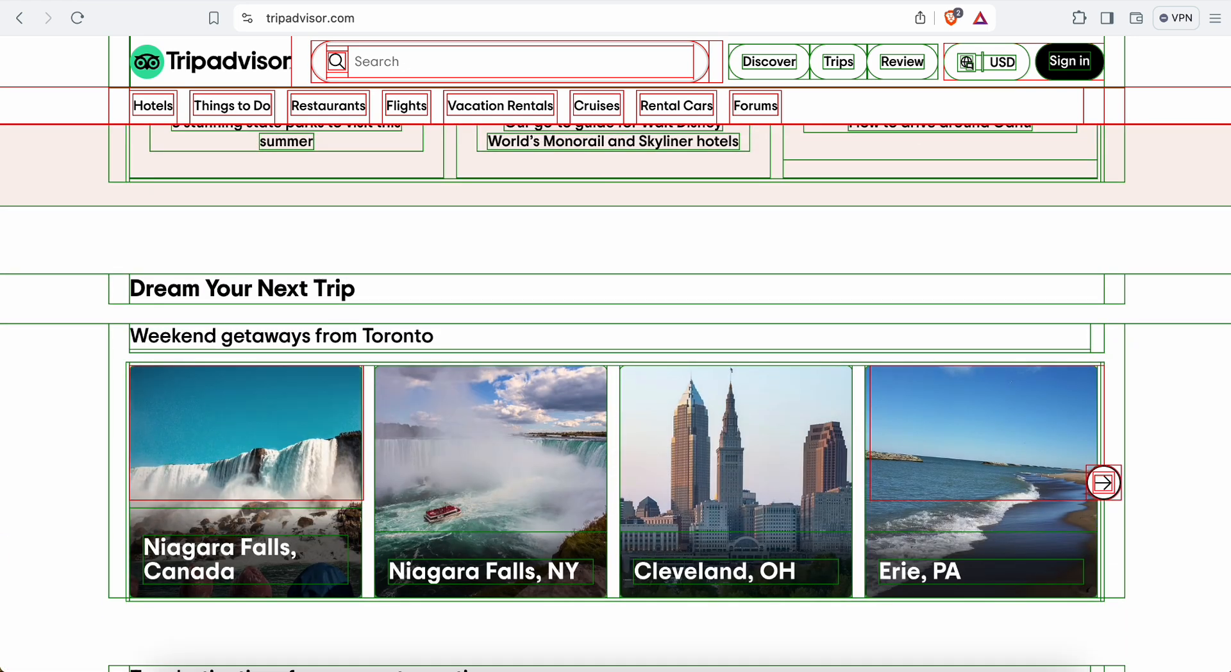
mouse_move(394, 336)
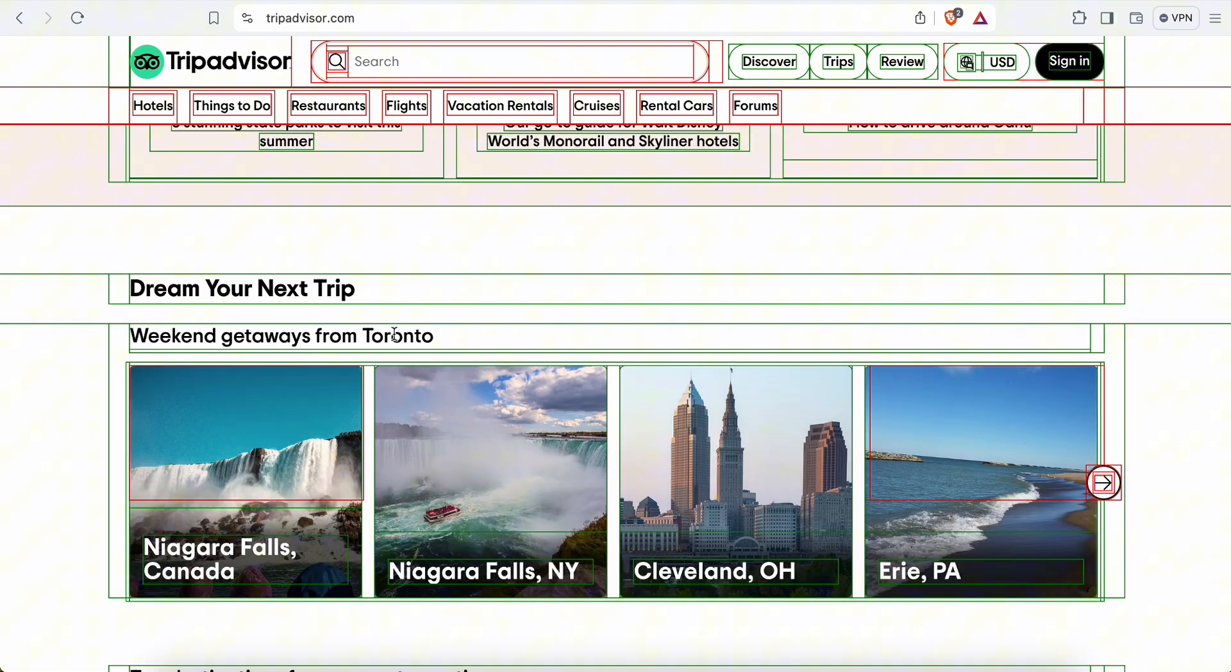
mouse_move(769, 495)
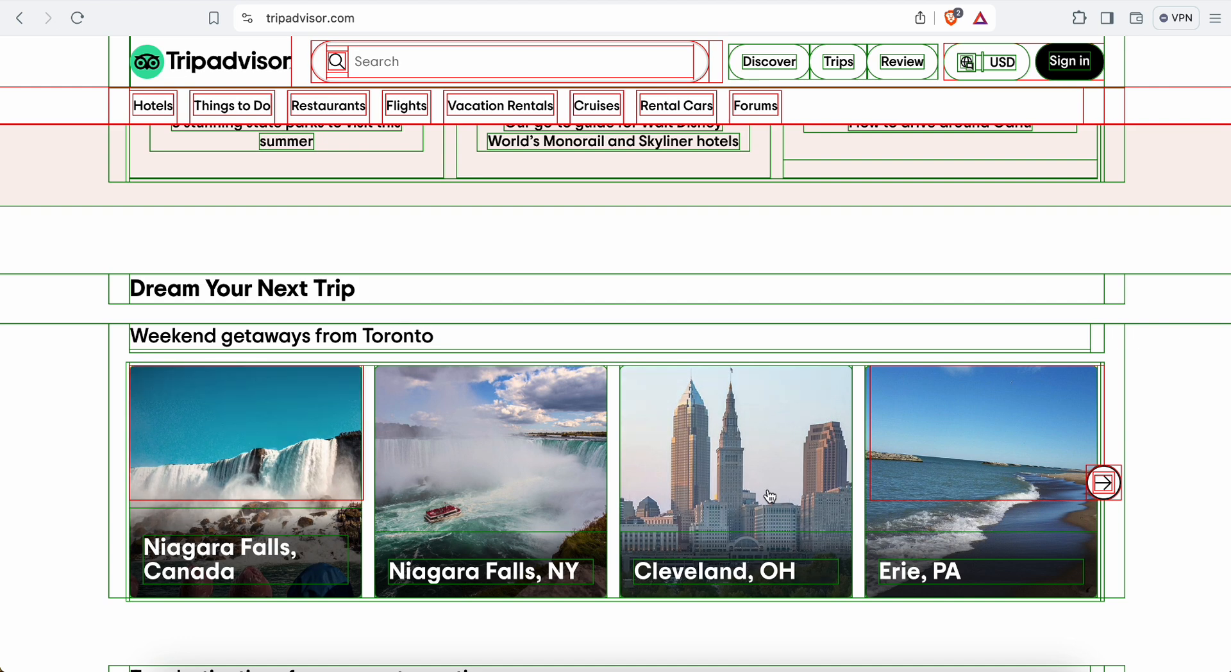
mouse_move(1176, 459)
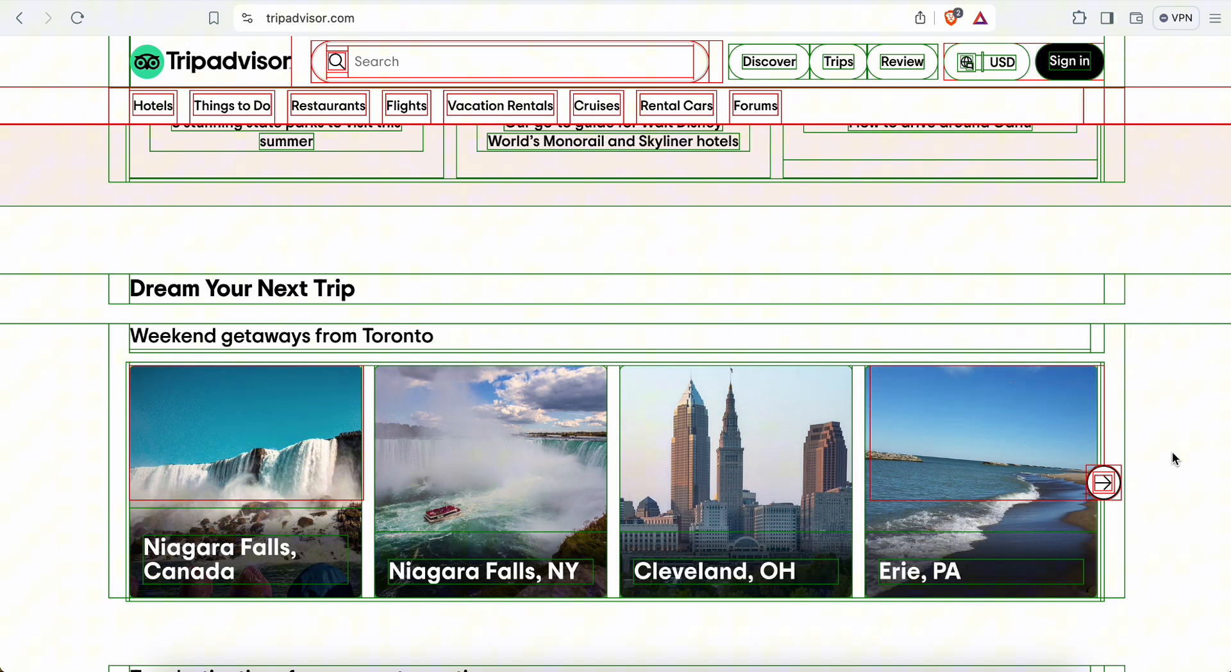
mouse_move(1172, 425)
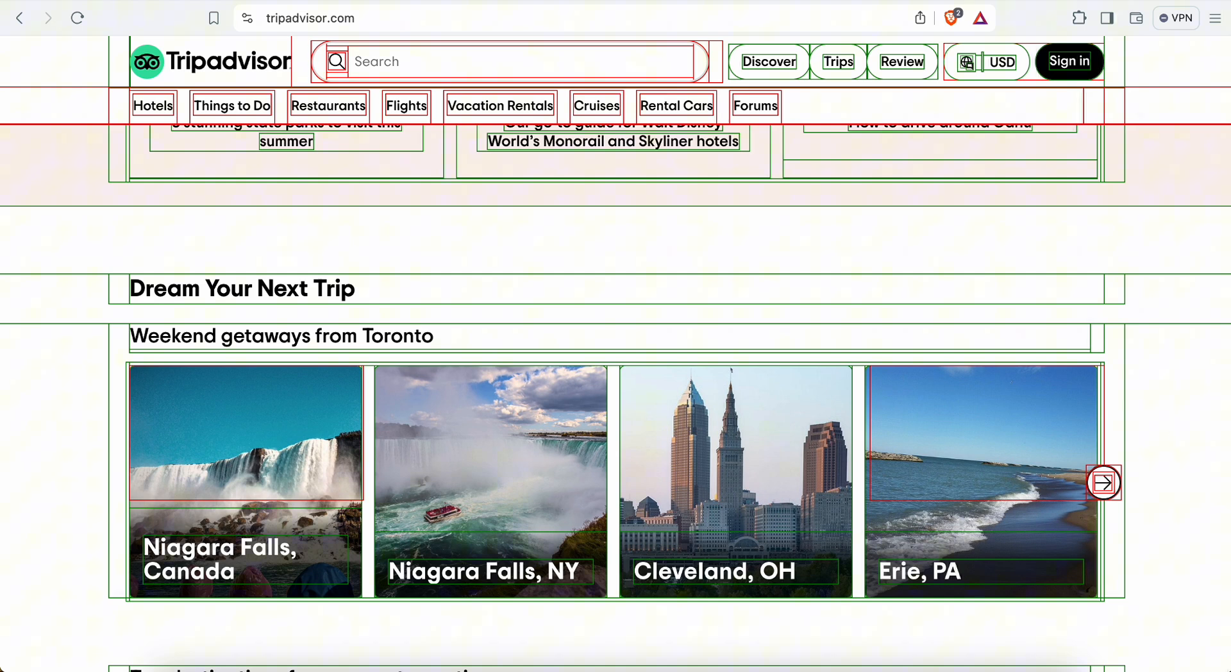
mouse_move(1170, 423)
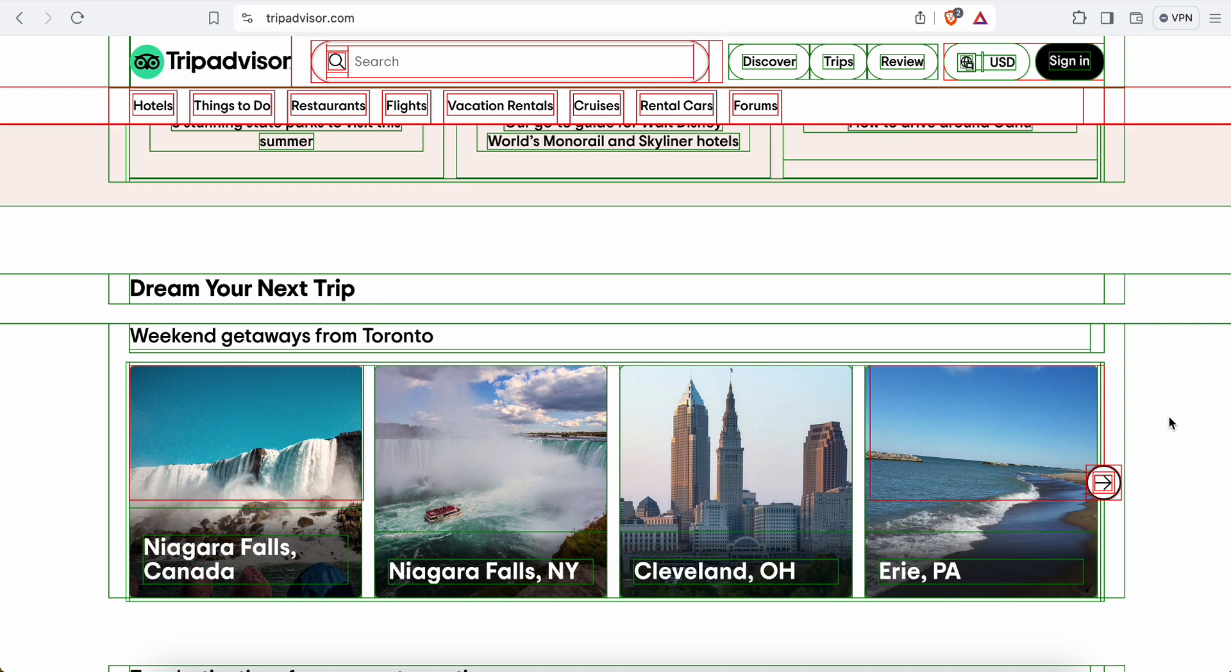